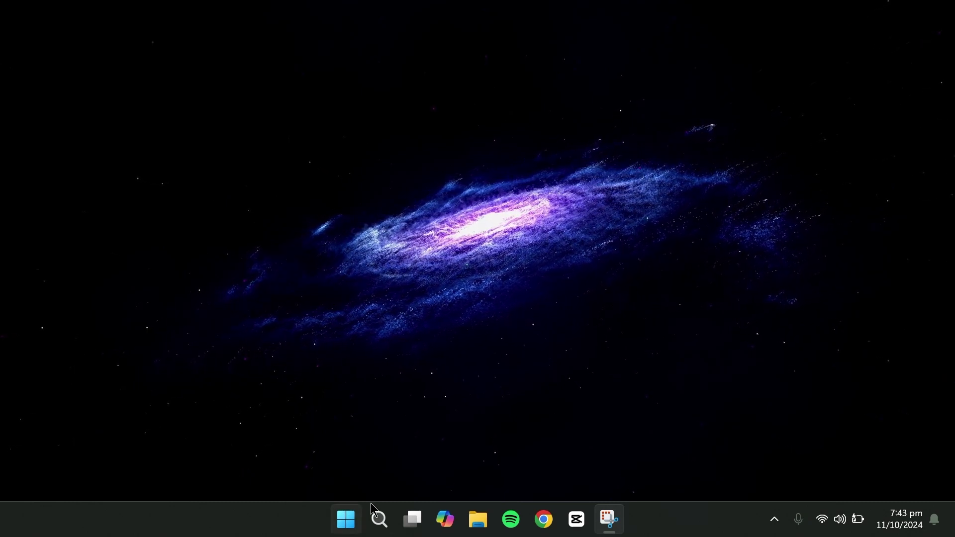
- Search 'region', reach Region settings and set Country or region to United States
left_click(378, 520)
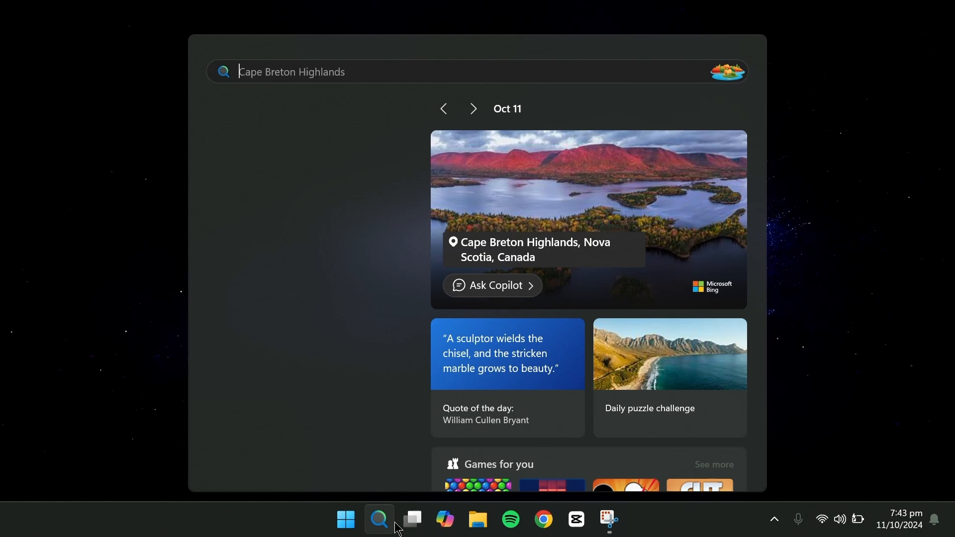
type("s")
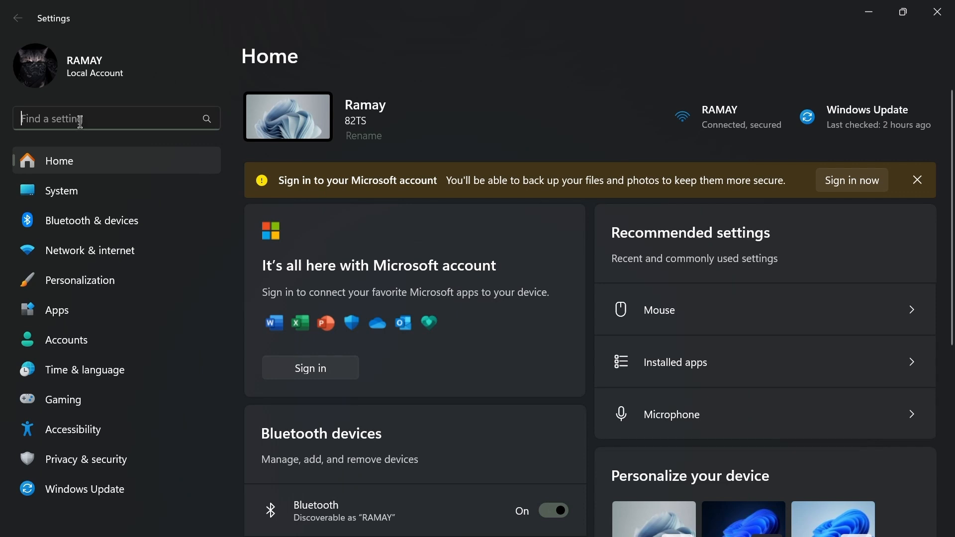
type("region")
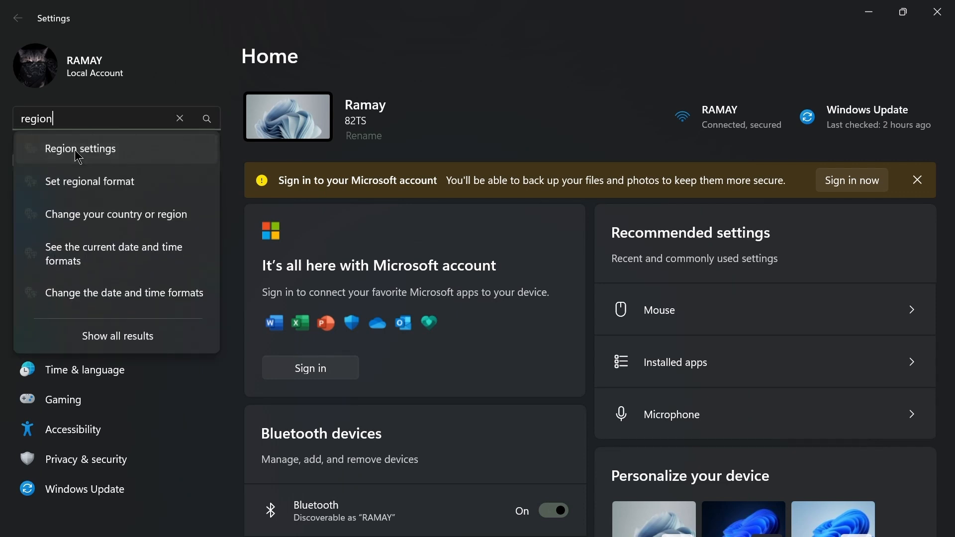
left_click(80, 148)
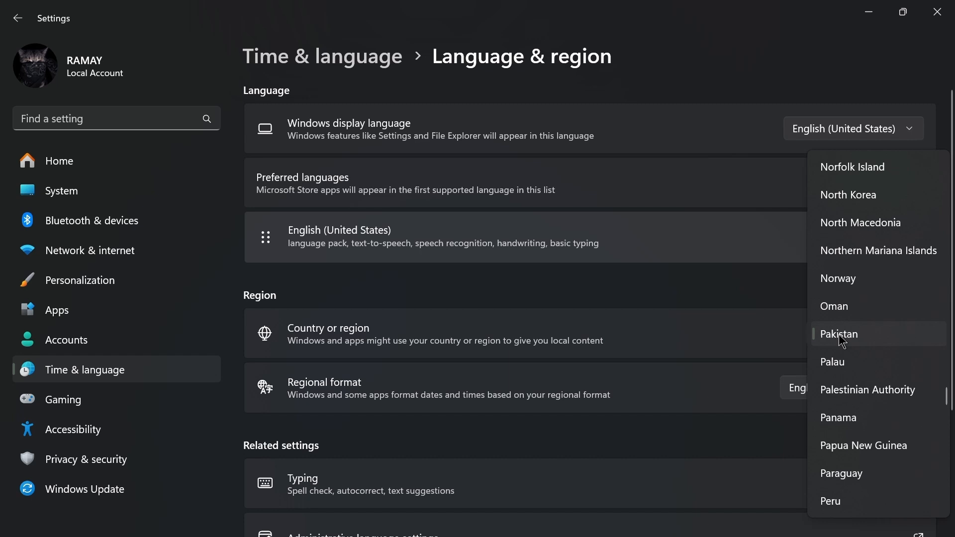
scroll("down", 3)
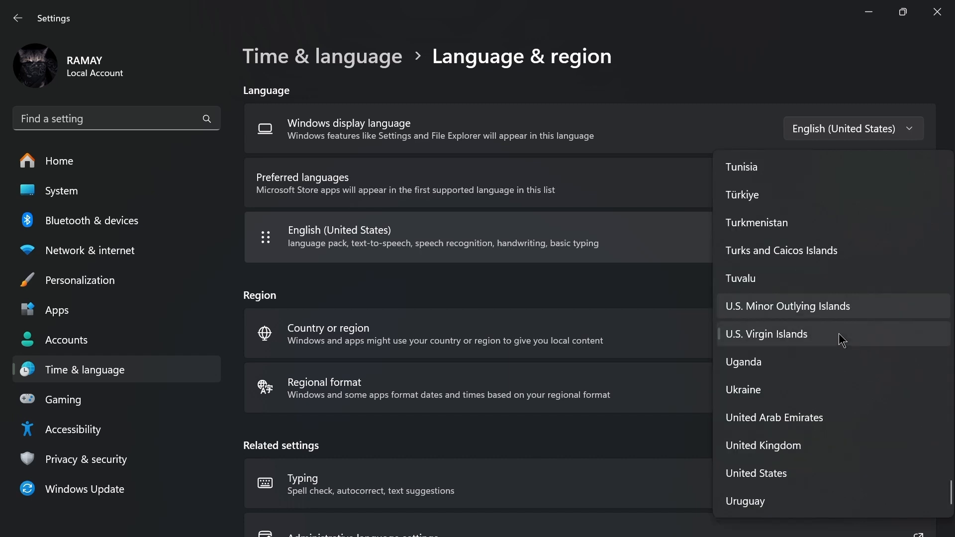
left_click(757, 474)
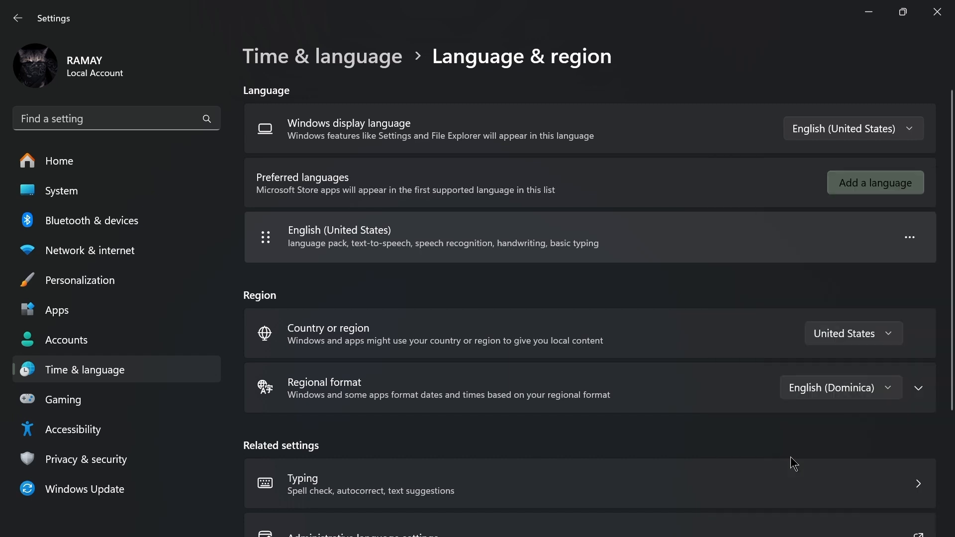
mouse_move(938, 12)
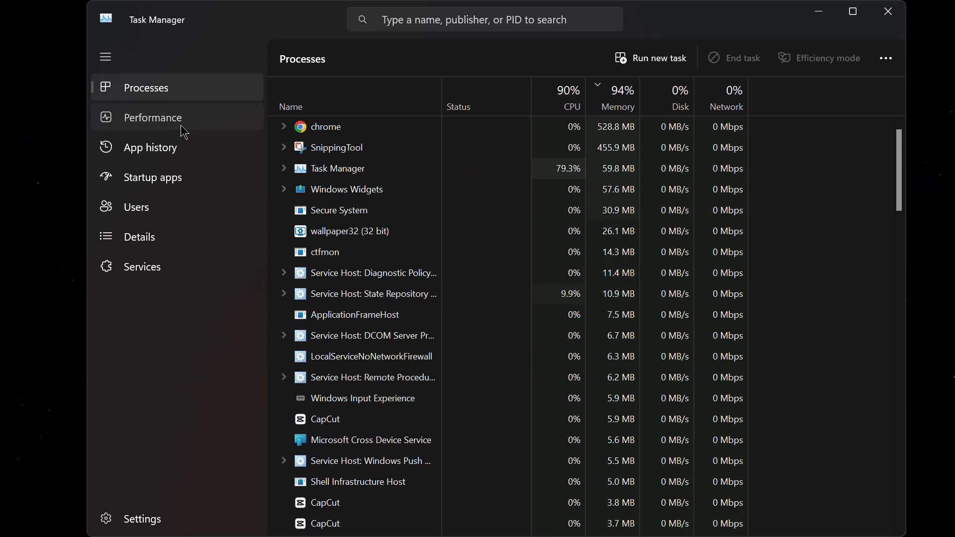
- View the Performance tab in Task Manager, then close the window
left_click(153, 117)
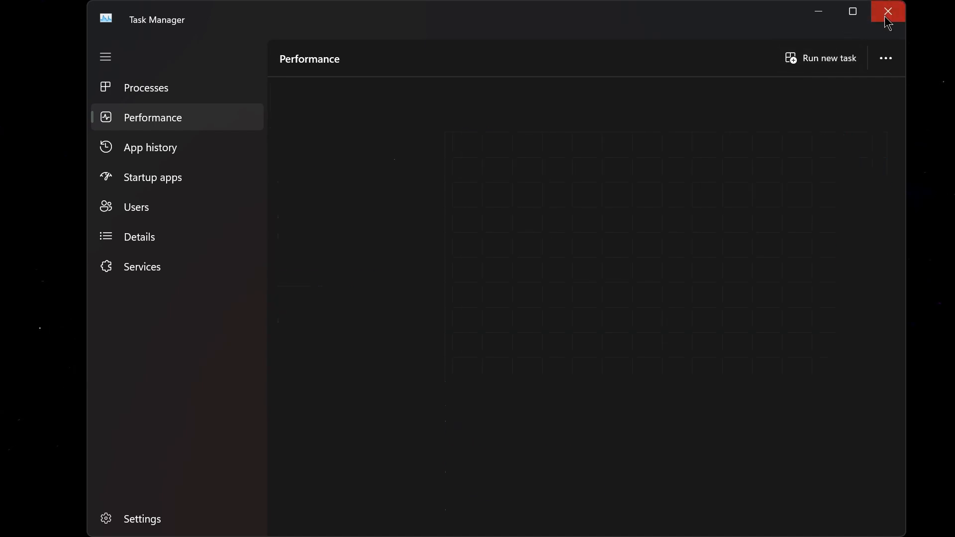
left_click(888, 12)
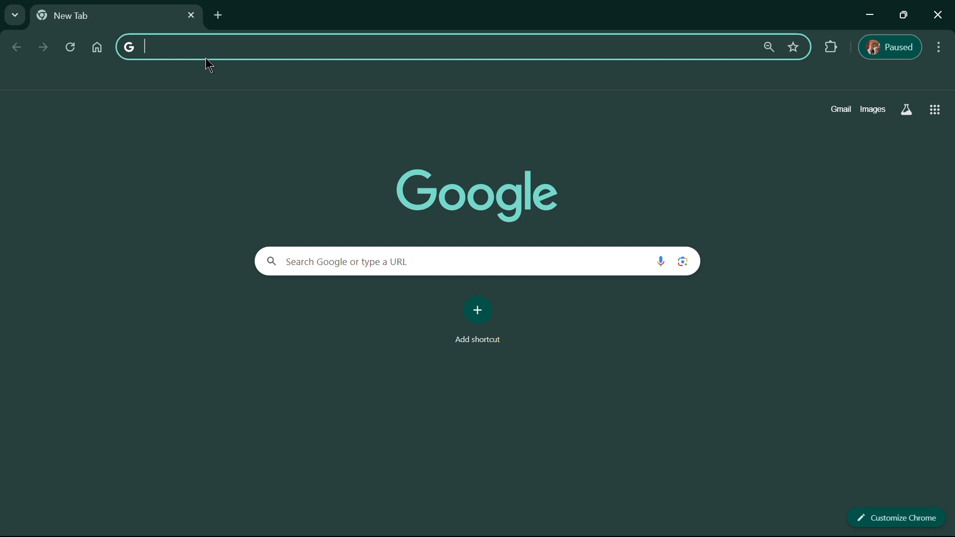
- Google 'enable virtualization 12th GEN Intel Core i5 BIOS setup' and browse the results
type("enable virtualization 12th GEN Intel Core i5 BIOS setup")
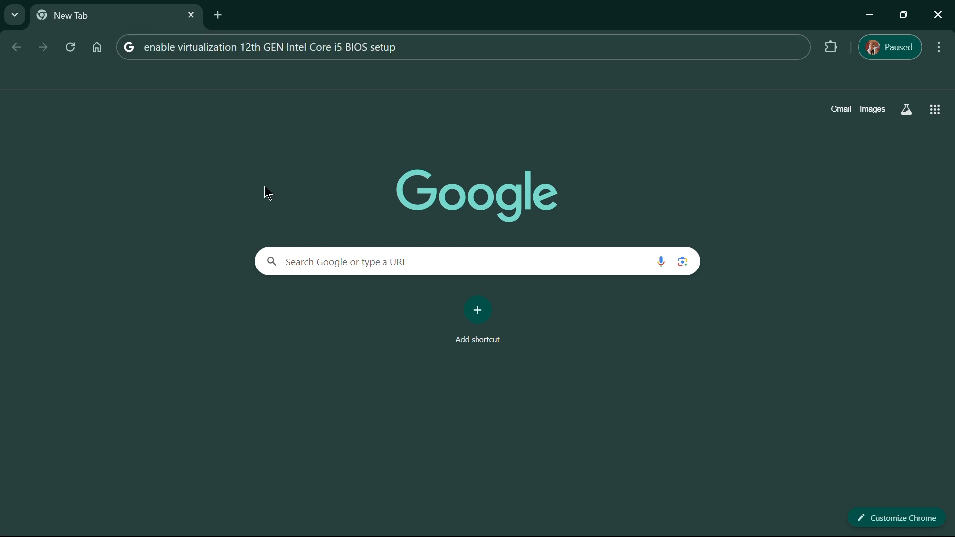
key("Return")
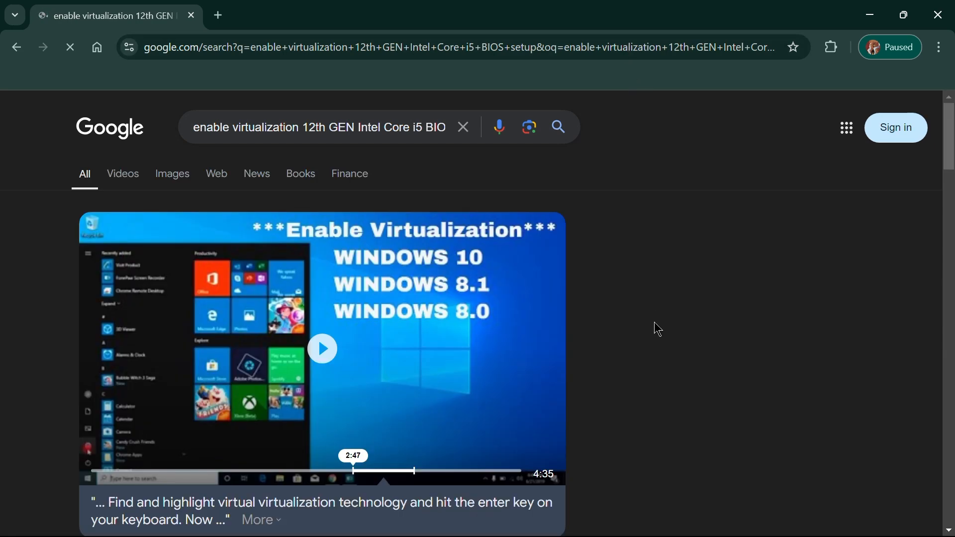
scroll("down", 3)
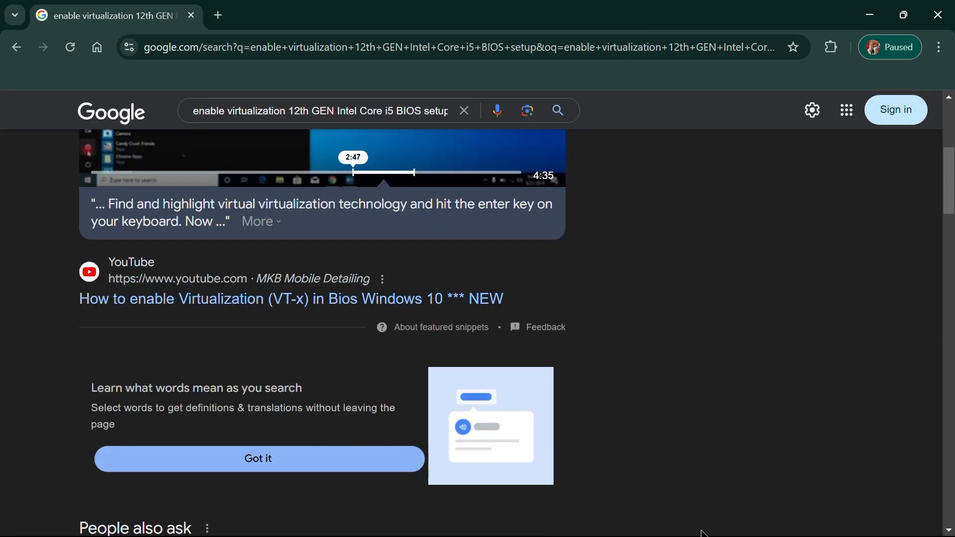
scroll("down", 3)
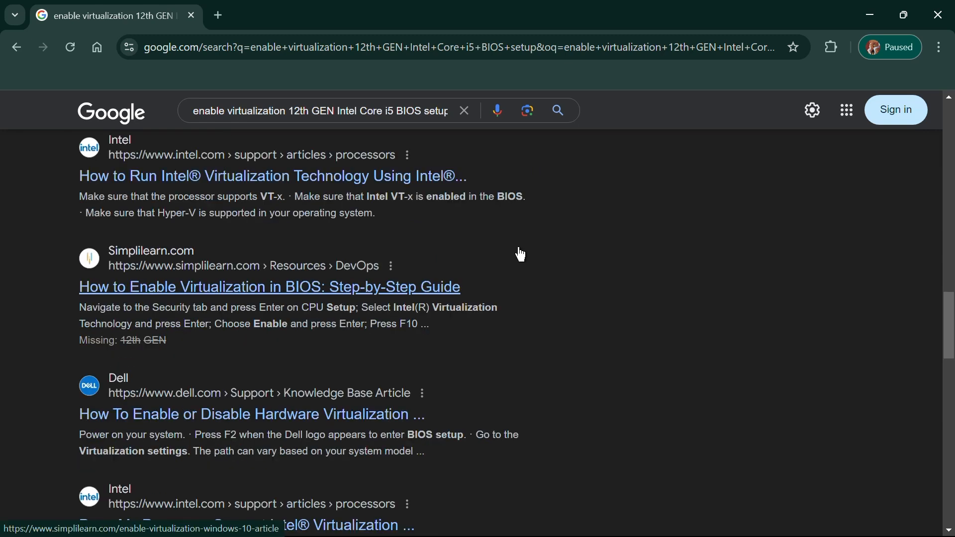
- Read through Simplilearn's guide on enabling virtualization
left_click(270, 287)
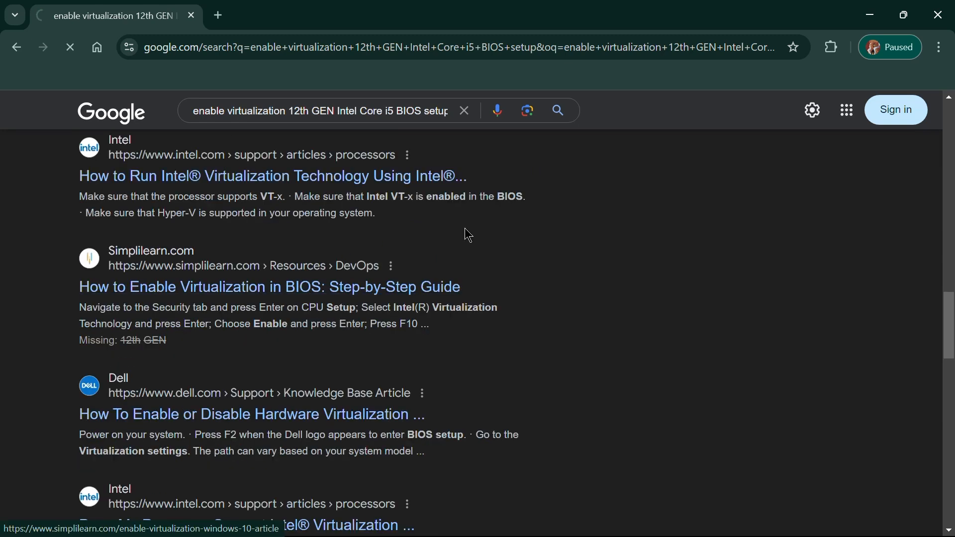
left_click(270, 286)
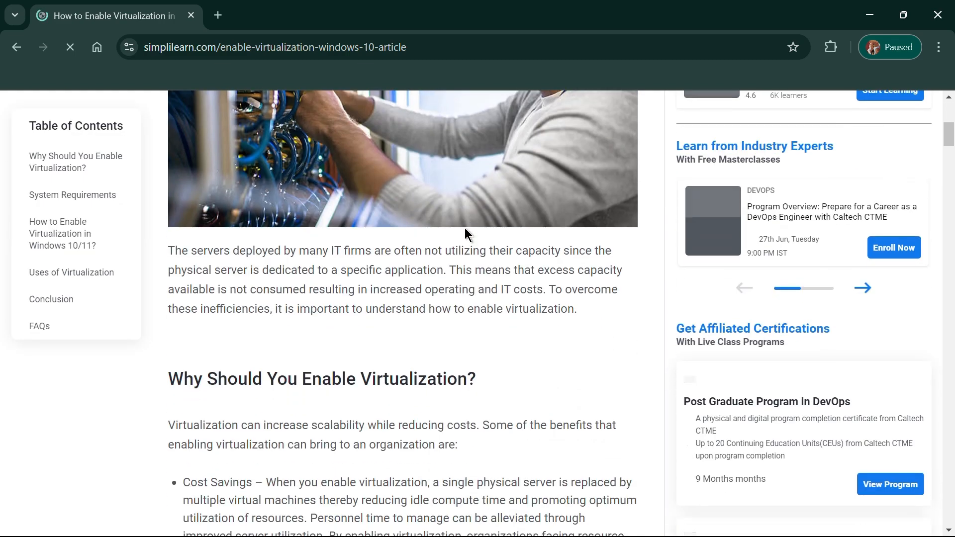
scroll("down", 3)
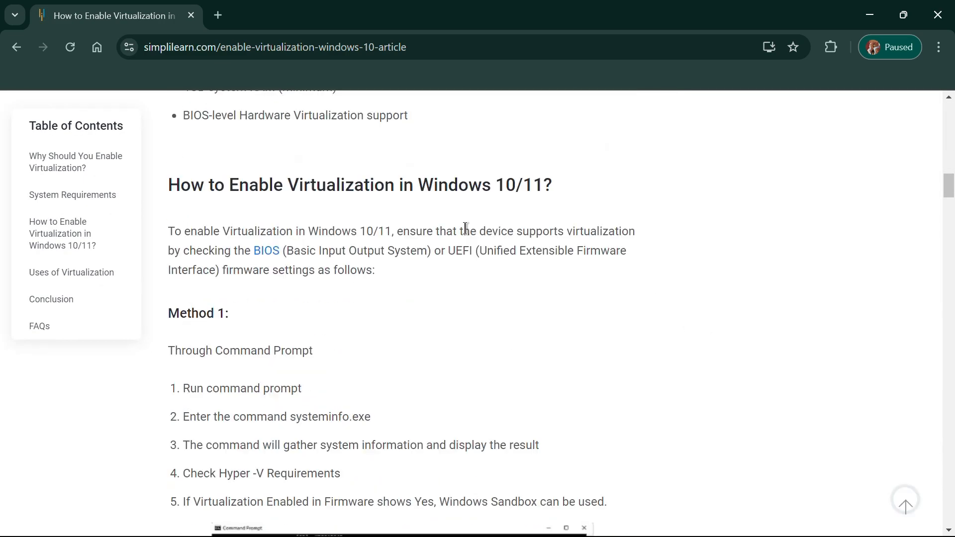
scroll("down", 3)
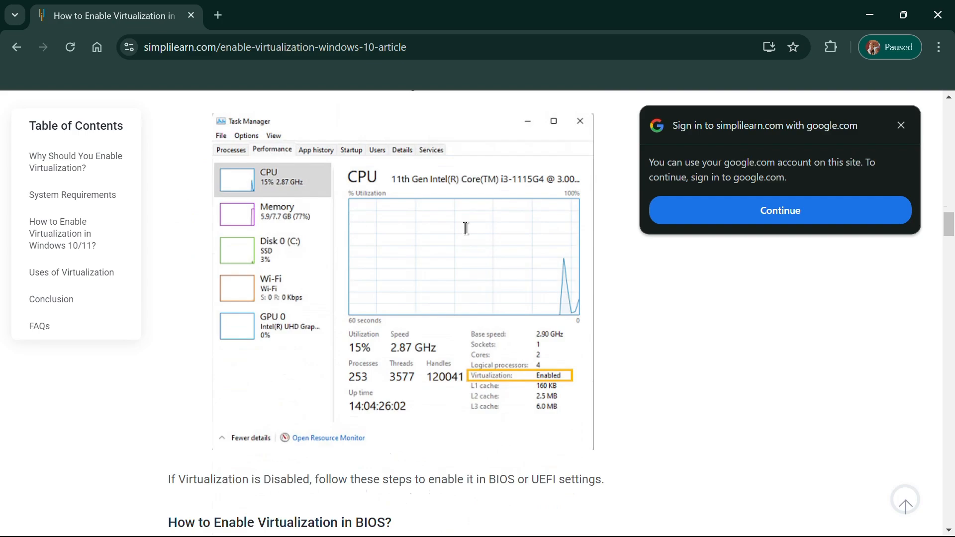
scroll("down", 3)
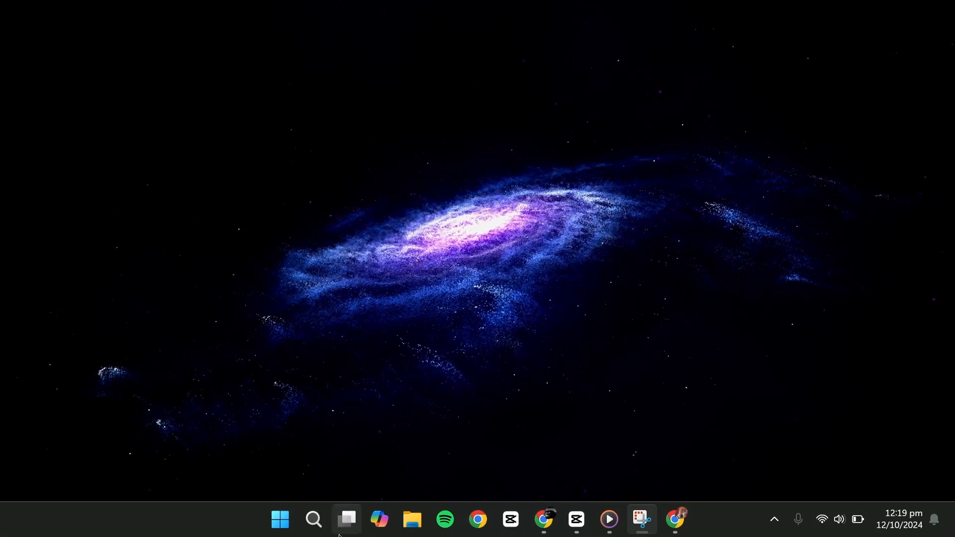
- Launch Settings from Start's recent apps and go to the System page
left_click(313, 519)
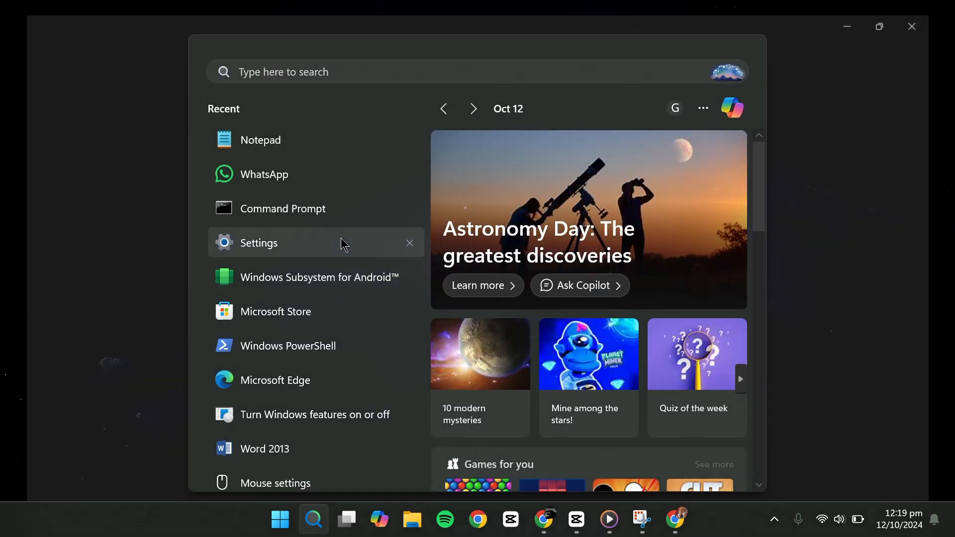
left_click(258, 243)
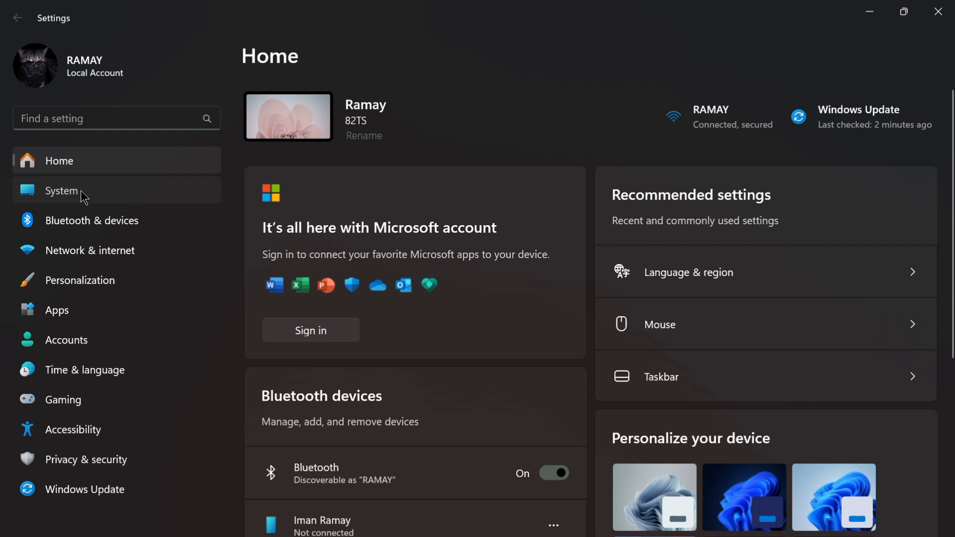
left_click(61, 191)
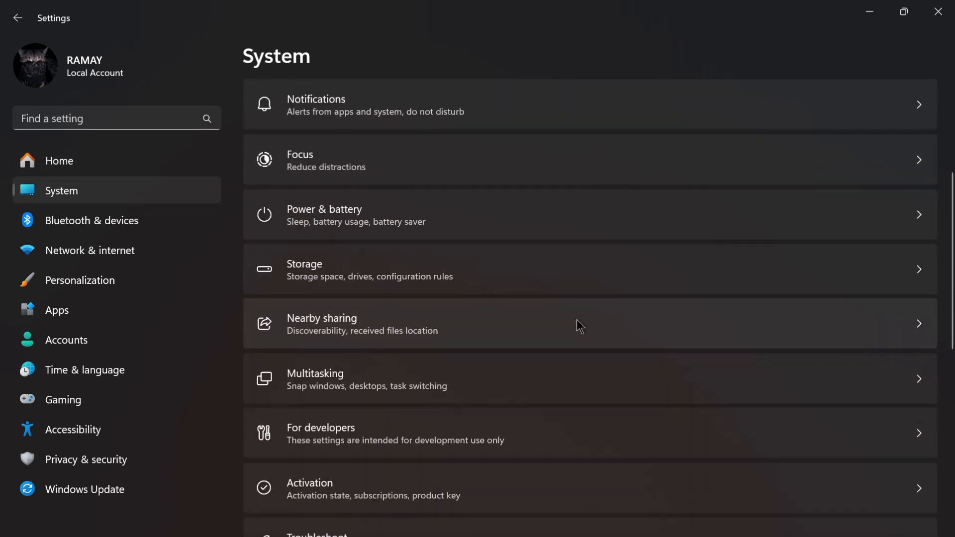
mouse_move(573, 347)
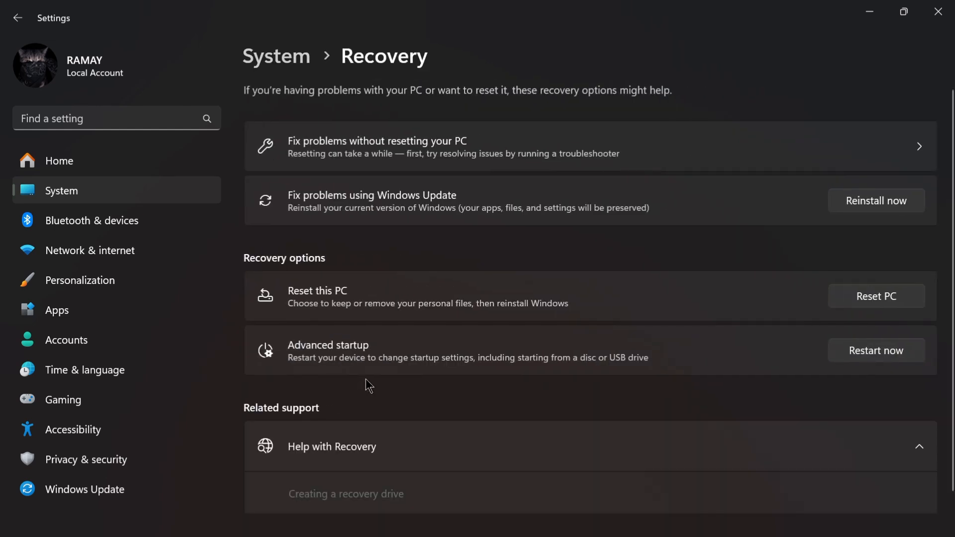
mouse_move(841, 382)
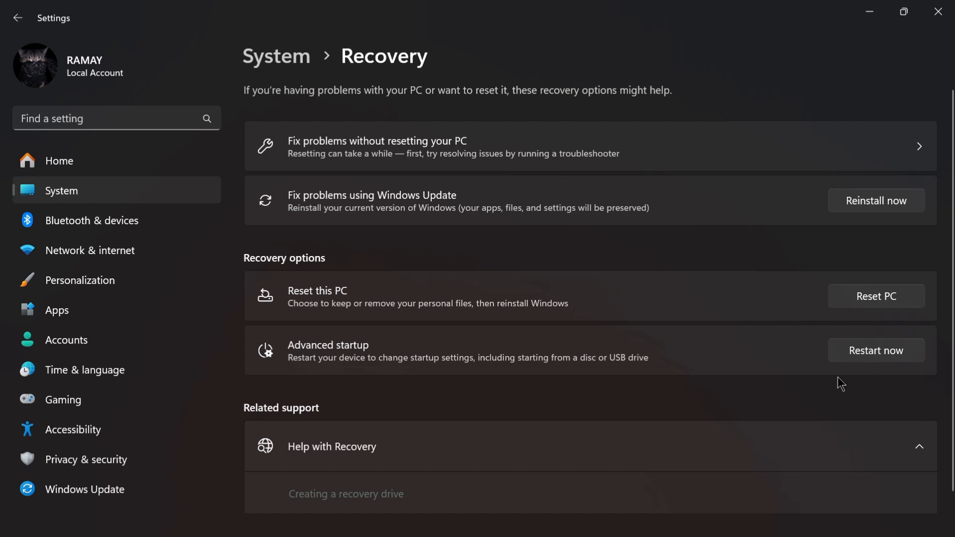
mouse_move(849, 371)
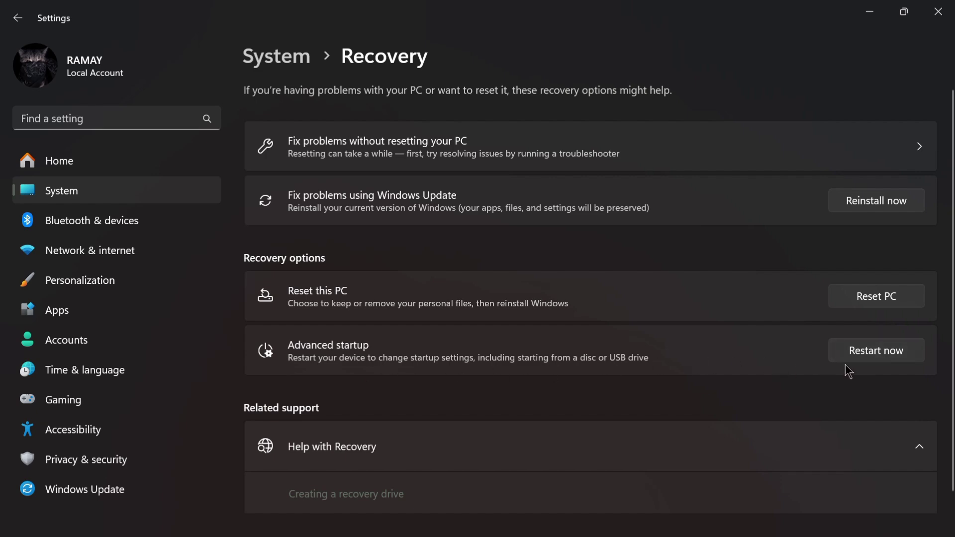
mouse_move(895, 362)
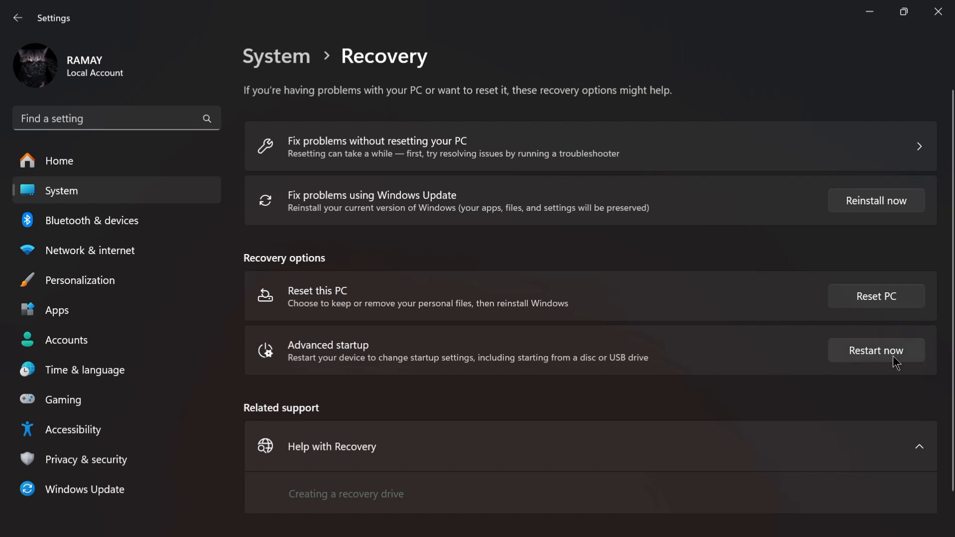
- Restart into advanced startup and choose Troubleshoot's UEFI Firmware Settings restart
left_click(876, 350)
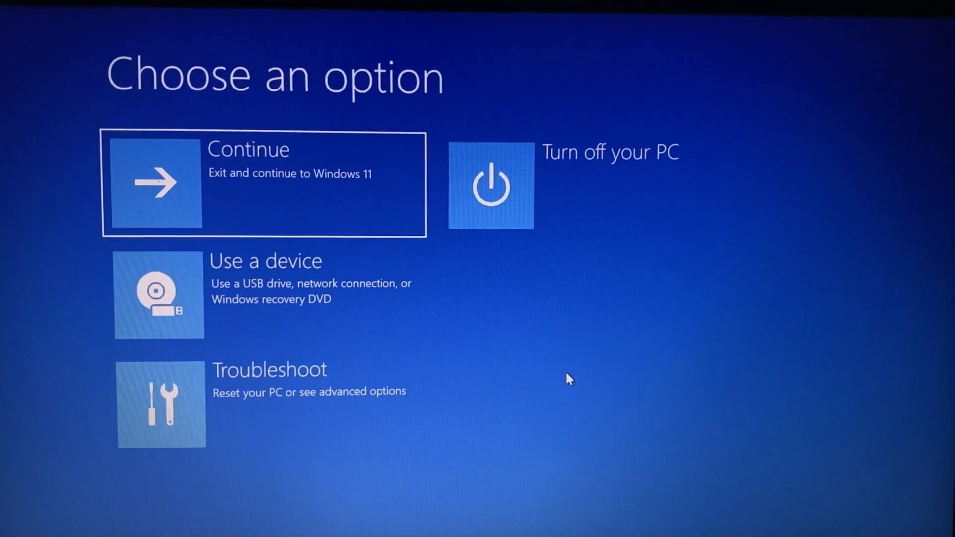
mouse_move(250, 414)
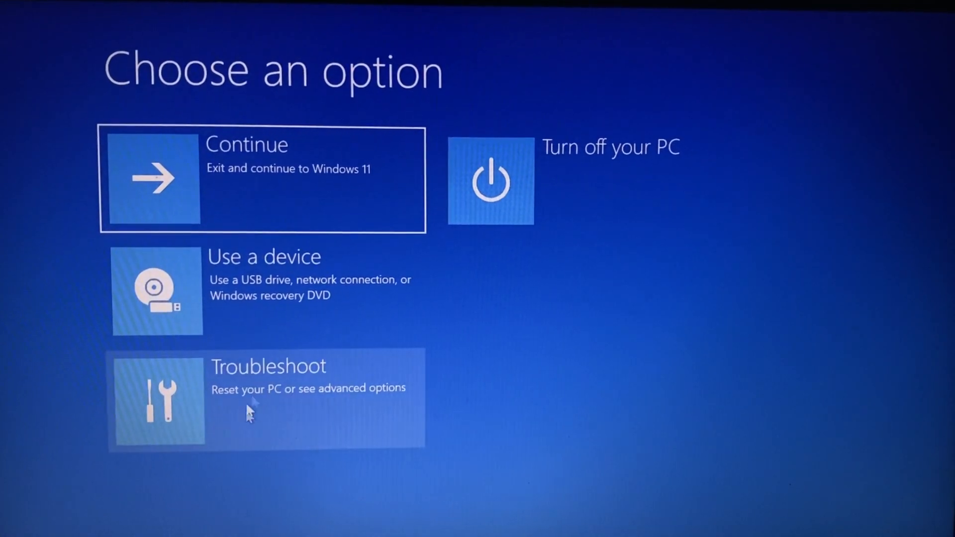
left_click(267, 396)
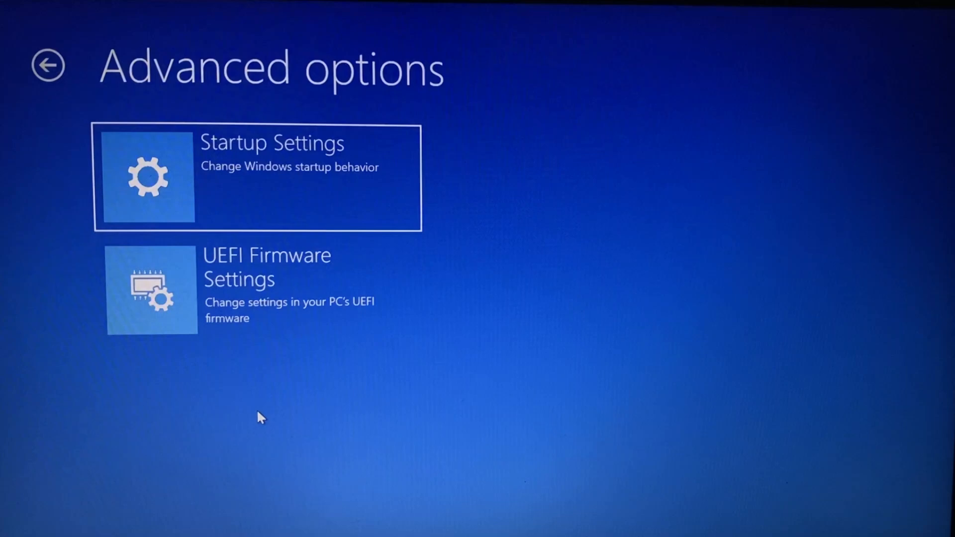
mouse_move(256, 298)
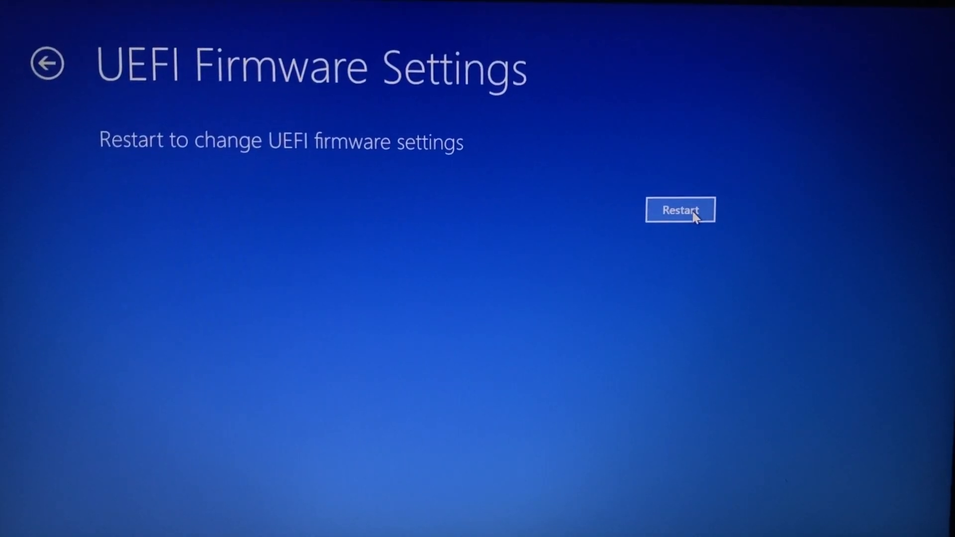
left_click(681, 210)
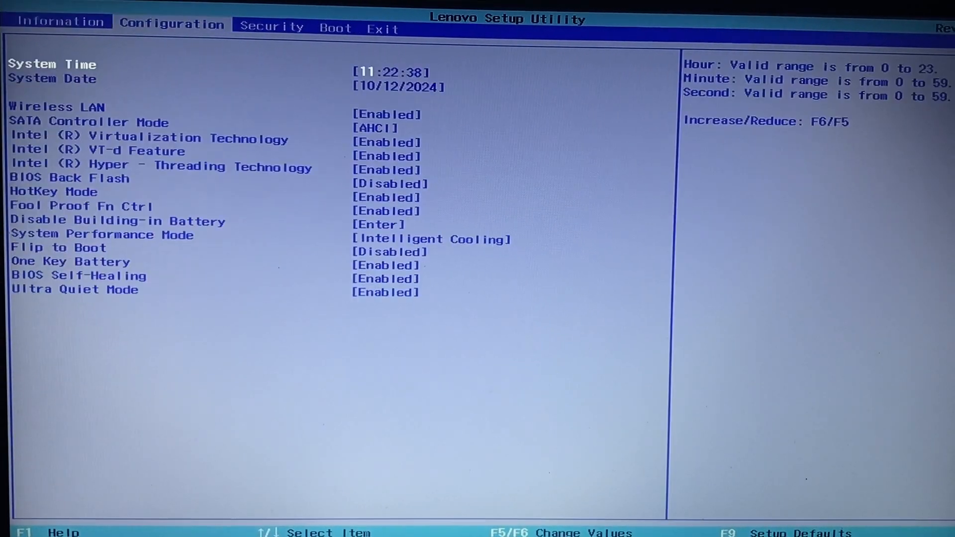
- Step through the BIOS Configuration options to confirm Intel Virtualization Technology is Enabled
key("Down")
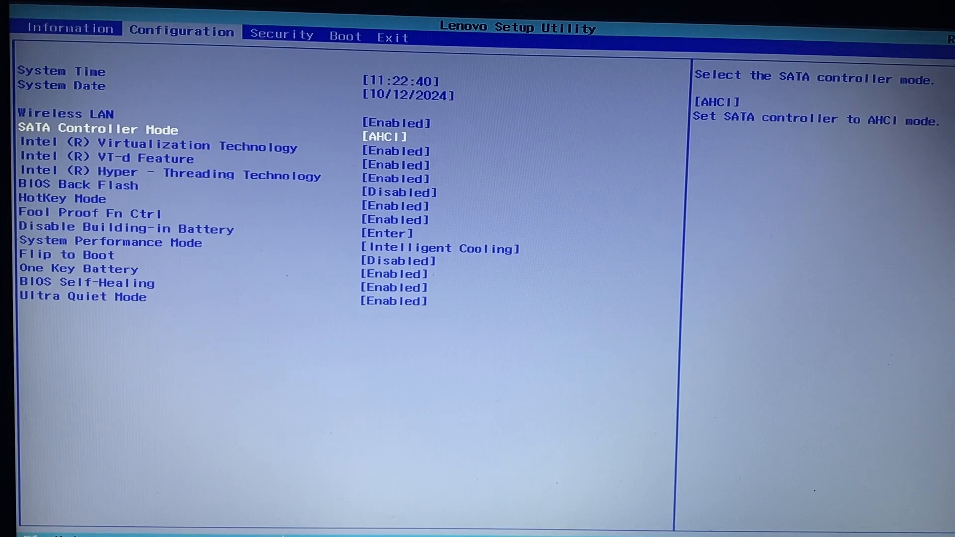
key("Down")
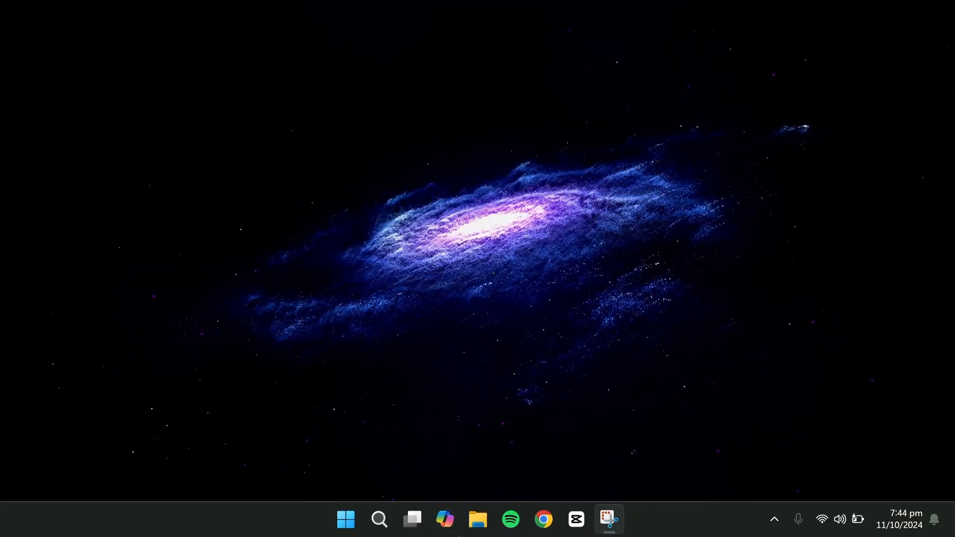
- Bring up Task Manager from the taskbar and view its Performance tab
left_click(608, 519)
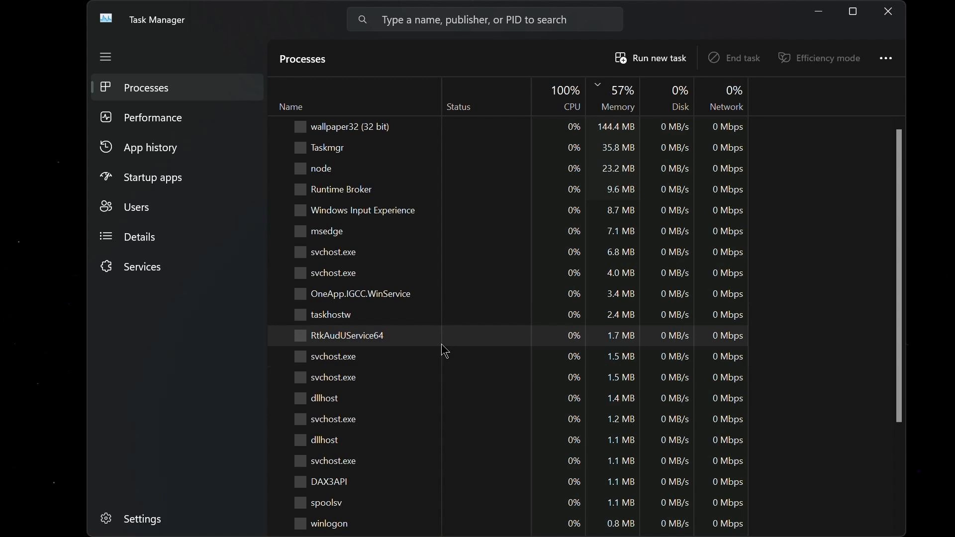
left_click(151, 118)
type("w")
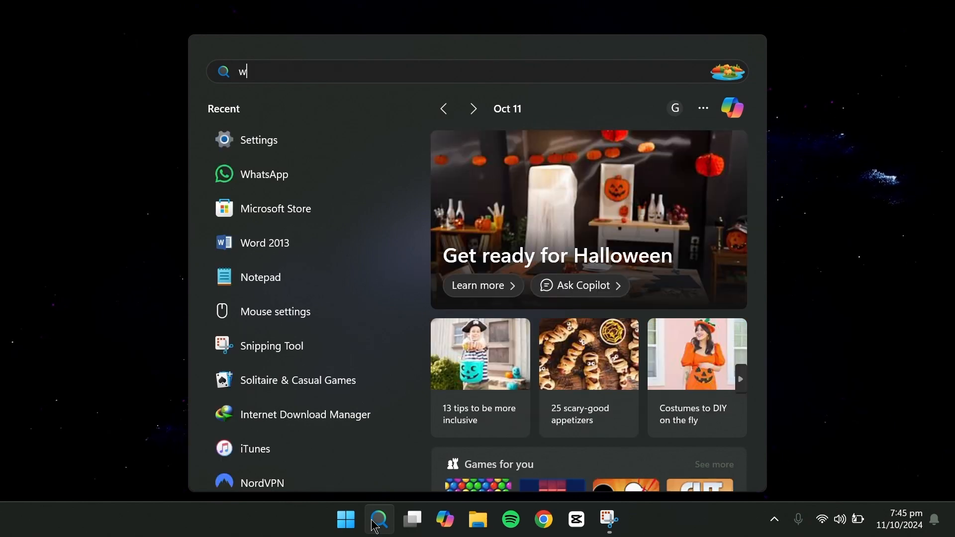
- Search 'windows features', enable Virtual Machine Platform and confirm with OK
type("indows")
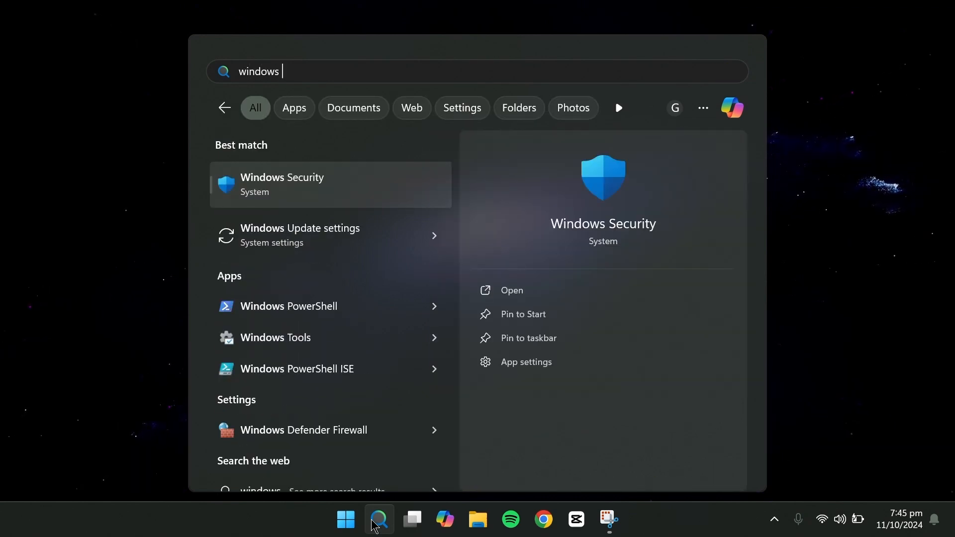
type("fea")
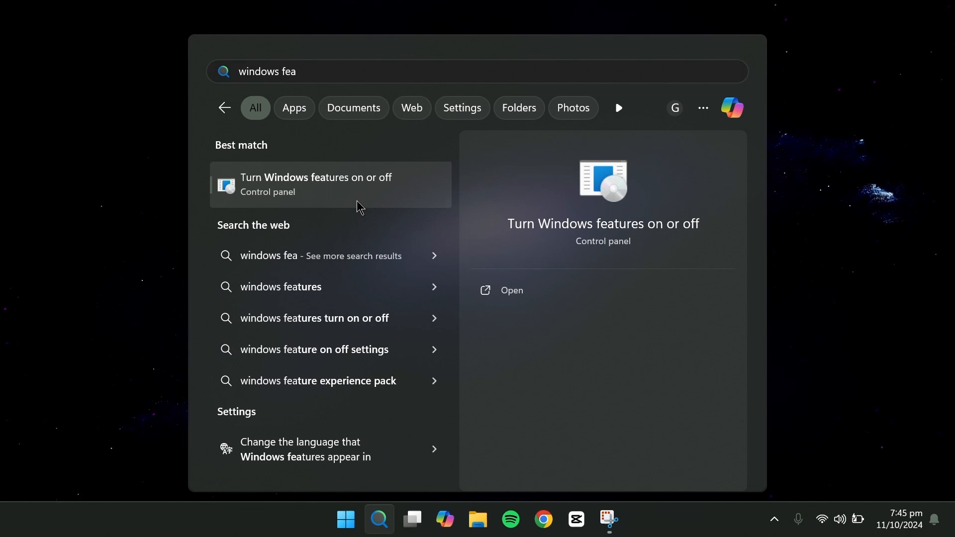
left_click(315, 184)
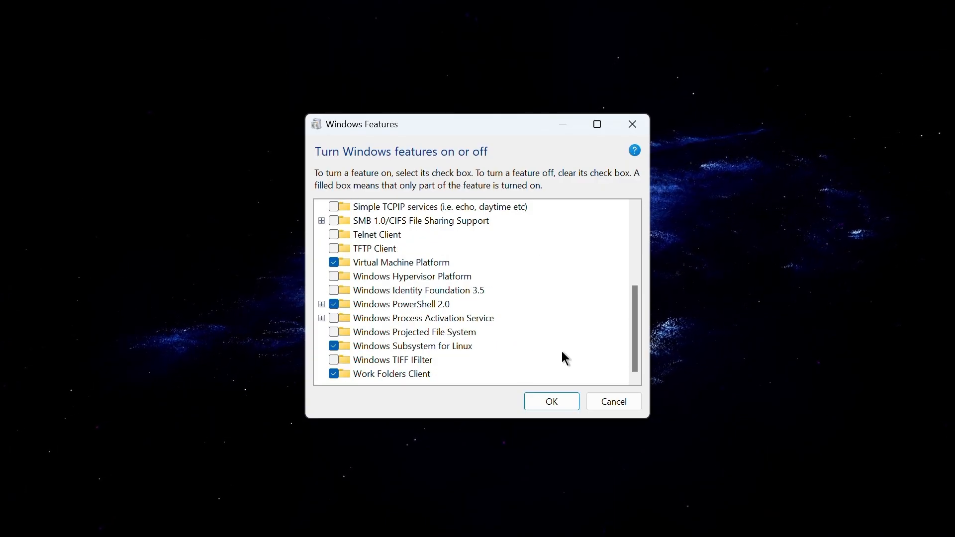
left_click(401, 262)
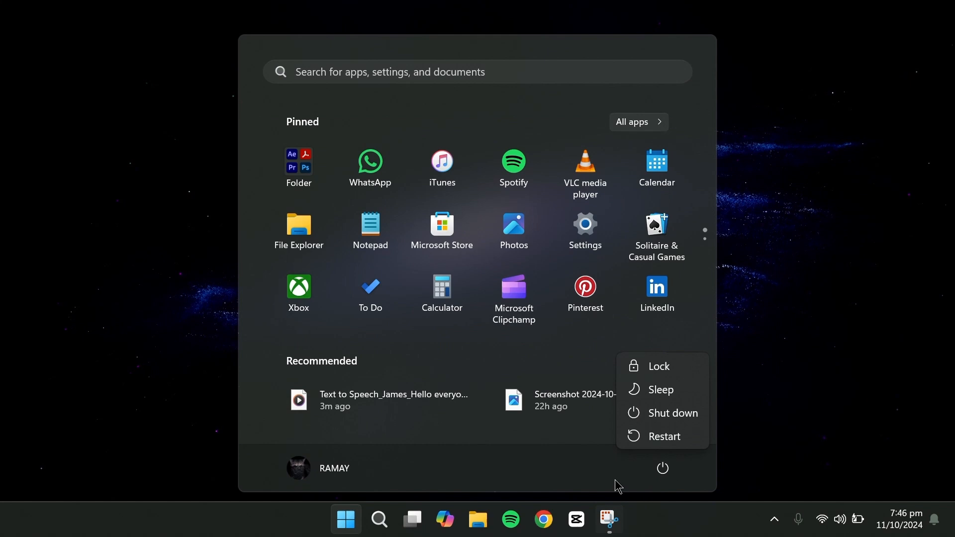
mouse_move(816, 389)
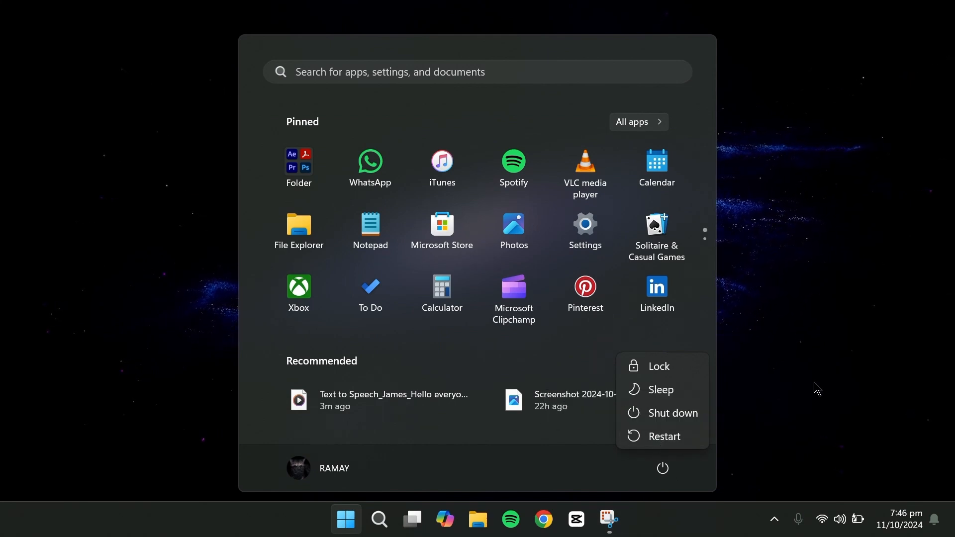
left_click(379, 520)
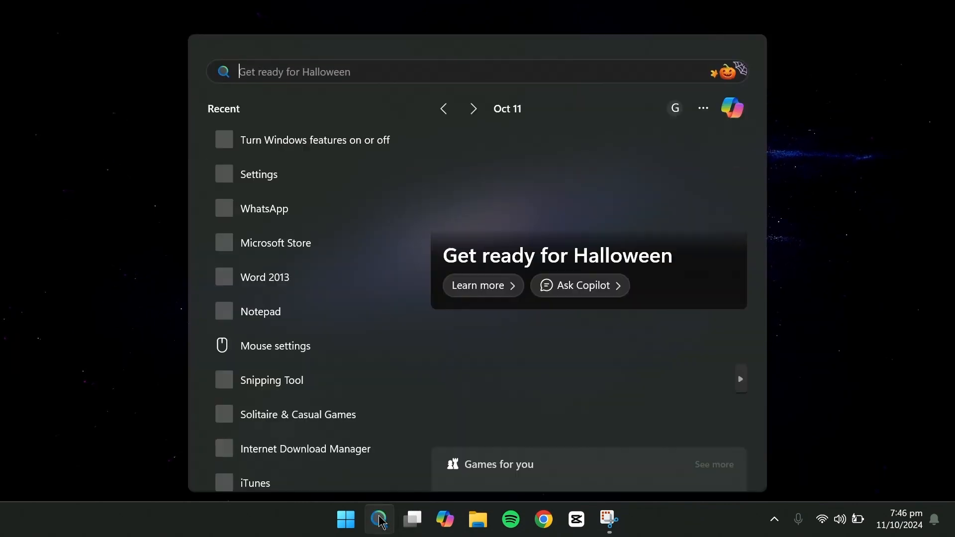
- Search 'developer', switch Developer Mode on and confirm with Yes
type("set")
type("dev")
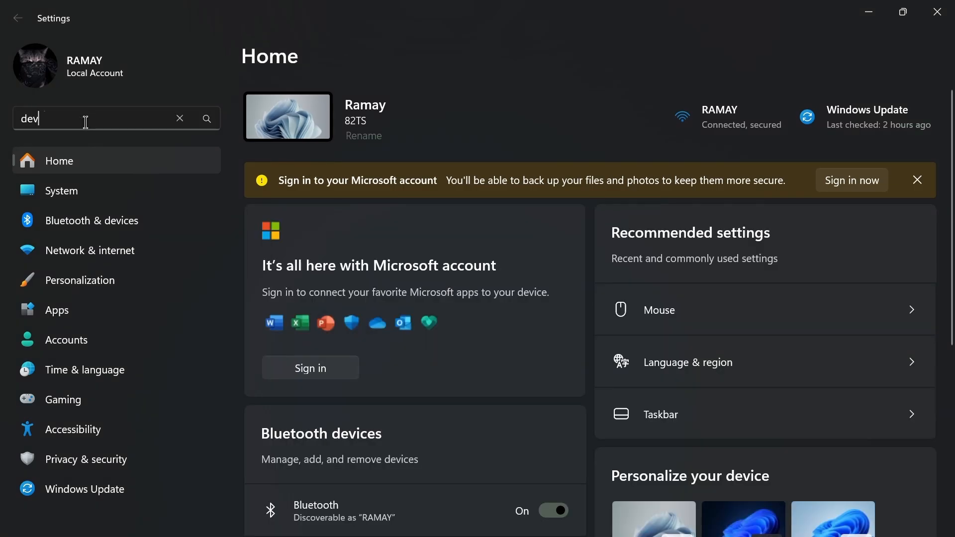
type("eloper")
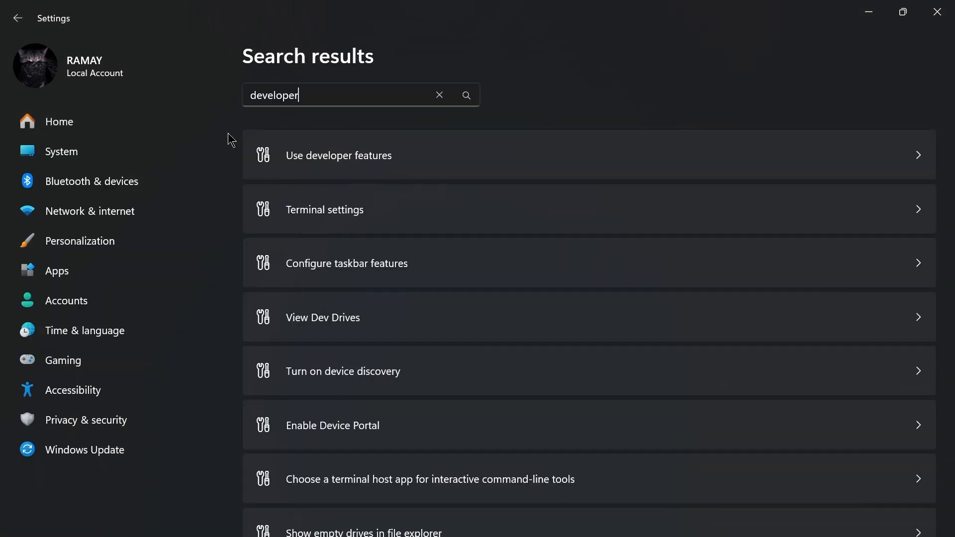
left_click(338, 156)
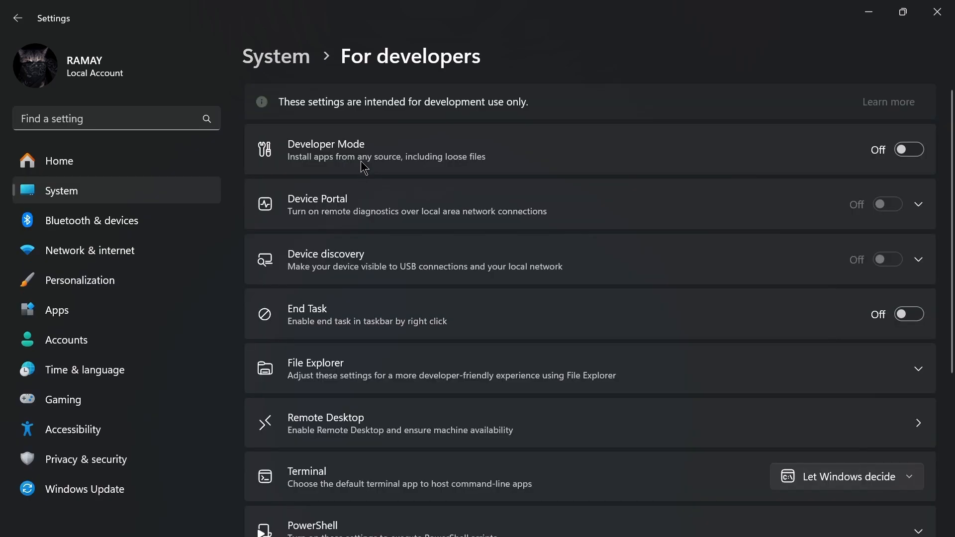
left_click(909, 149)
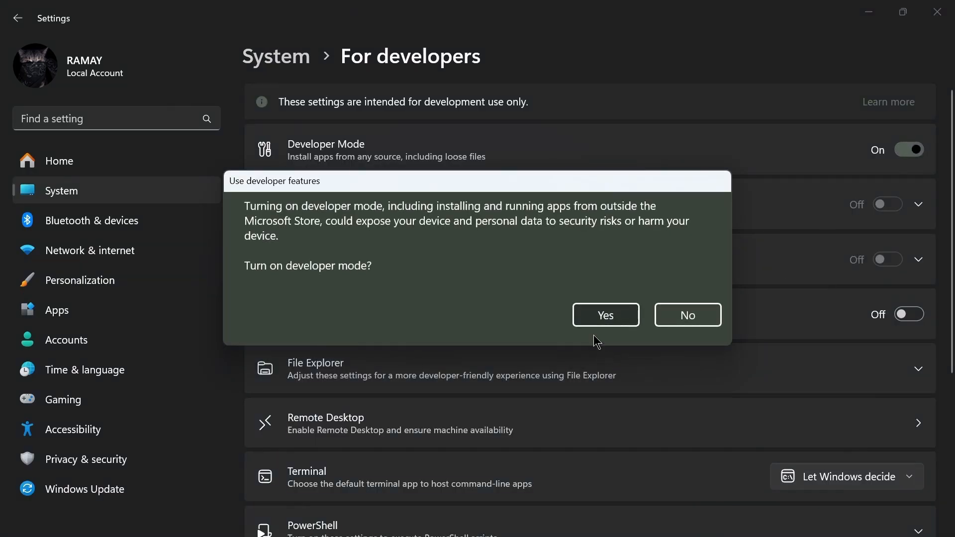
left_click(605, 316)
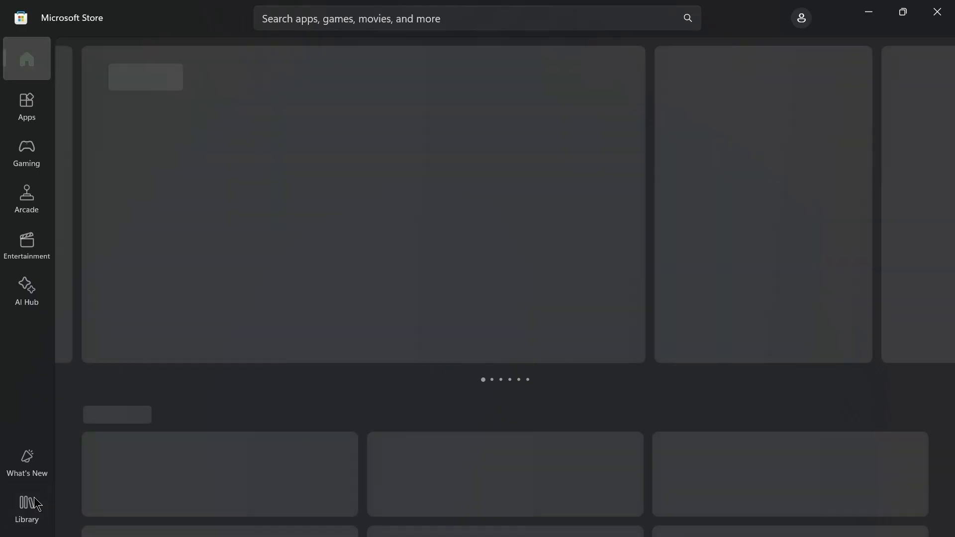
- Get updates in the Store Library until Microsoft Photos finishes, then close the Store
left_click(26, 507)
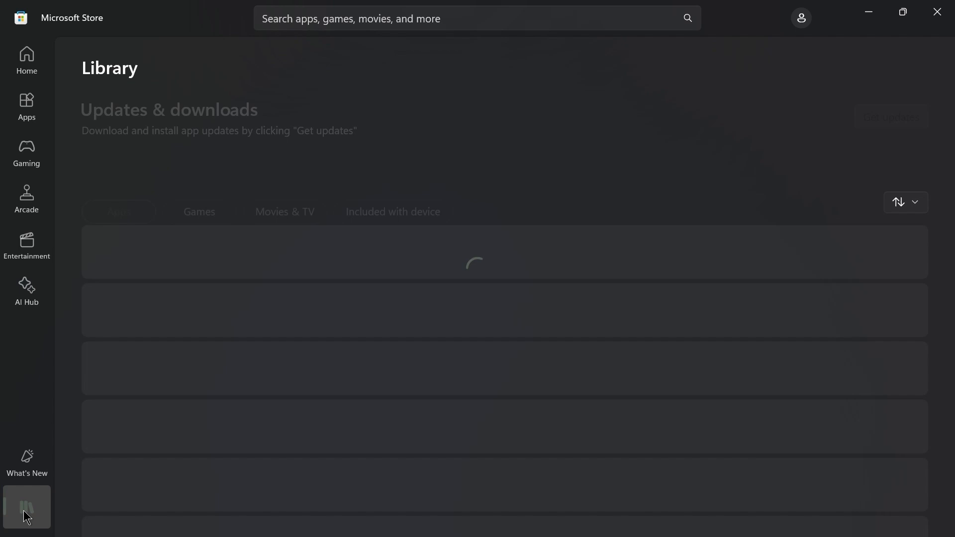
left_click(890, 118)
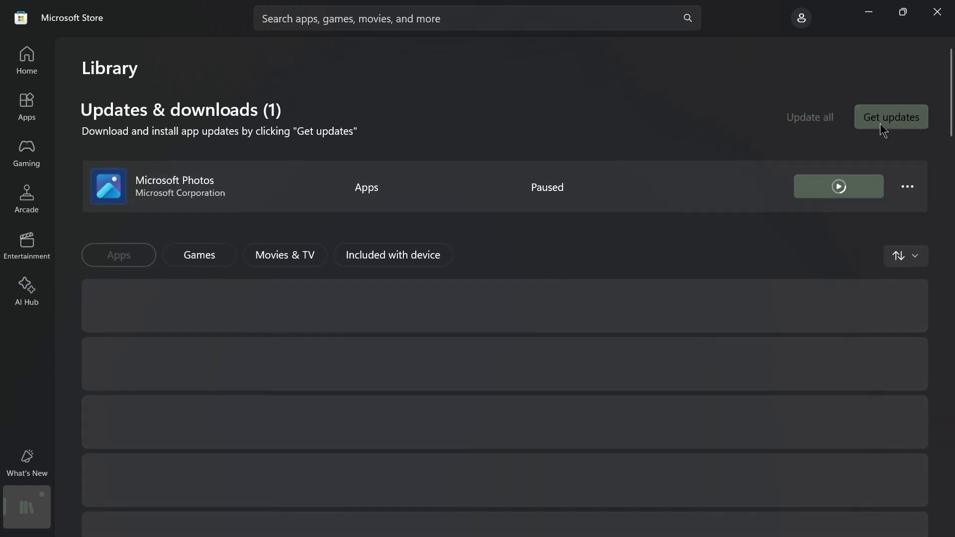
left_click(890, 117)
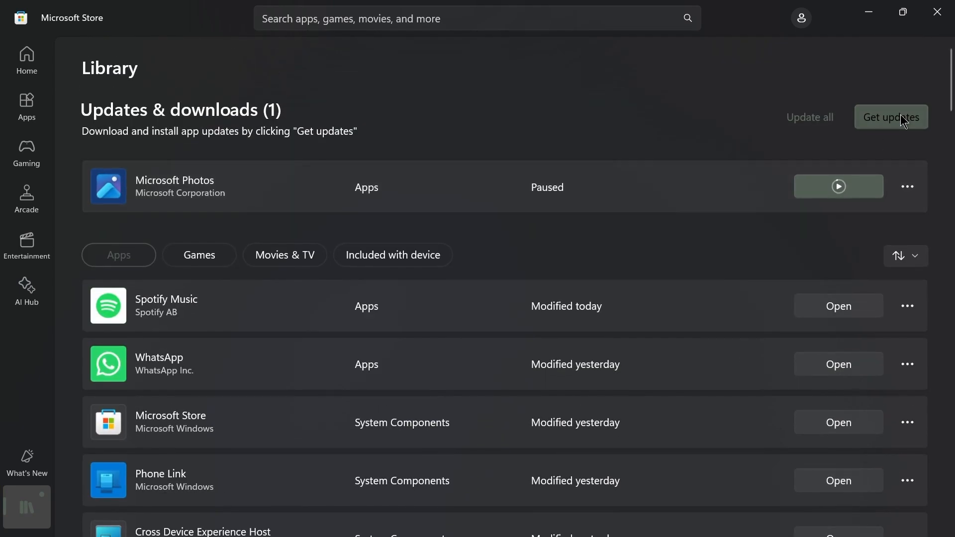
left_click(890, 117)
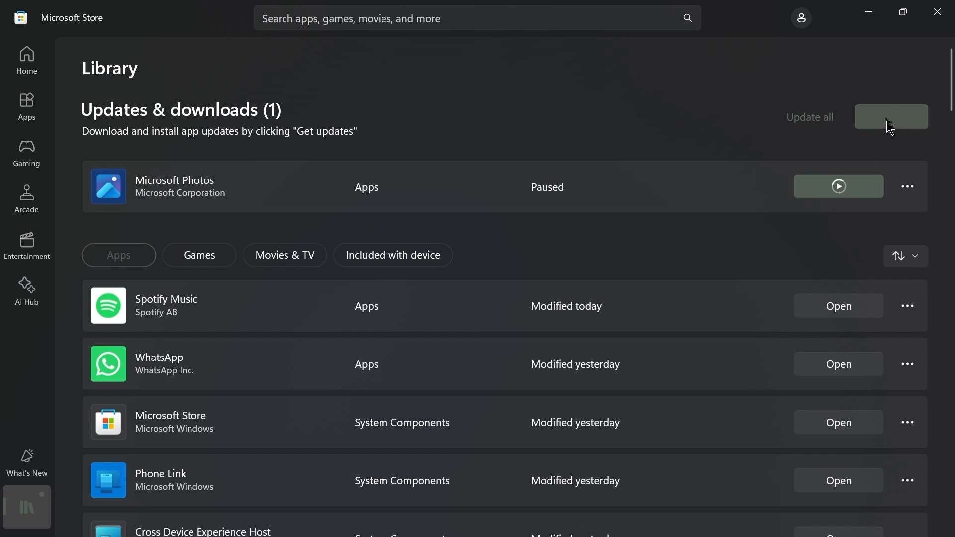
left_click(889, 117)
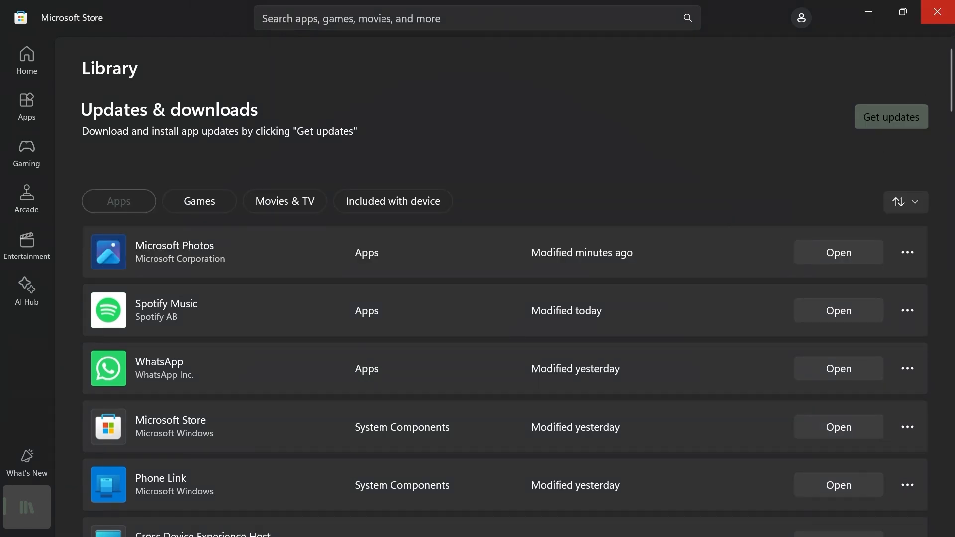
left_click(937, 11)
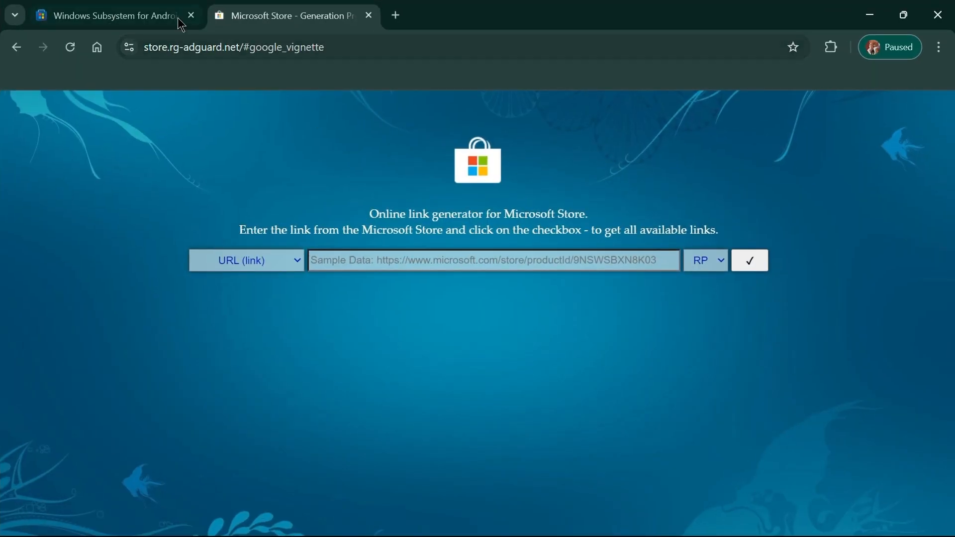
- Select the Microsoft Store web address of the Windows Subsystem for Android with Amazon Appstore page
left_click(106, 15)
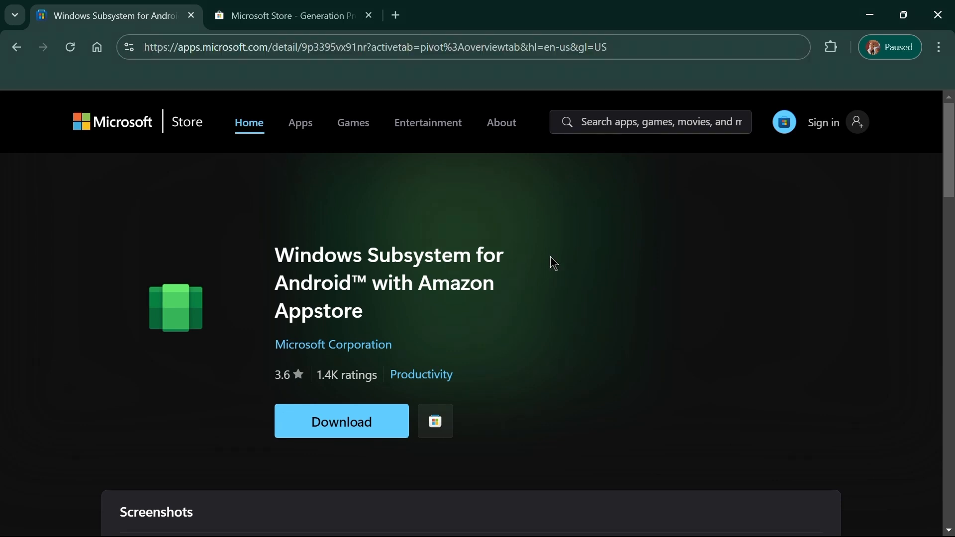
mouse_move(609, 75)
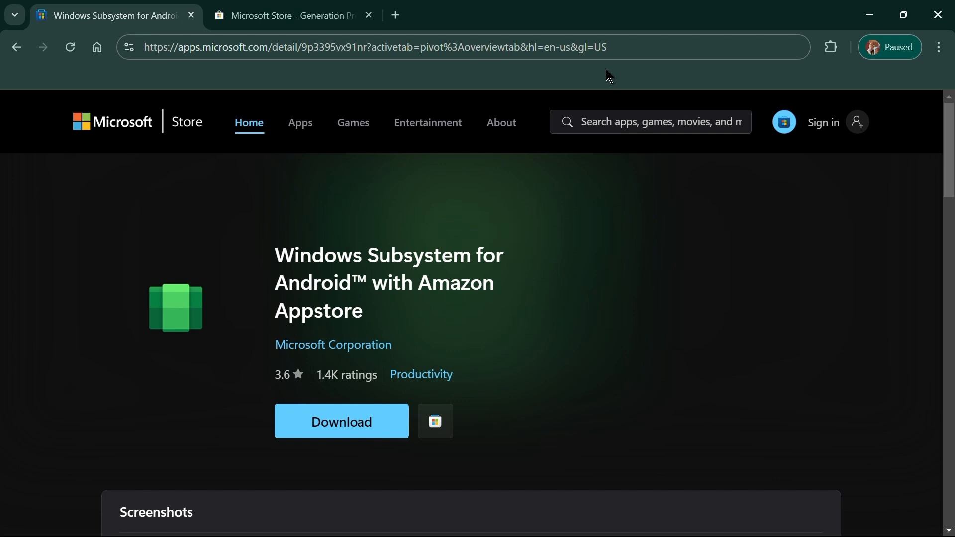
left_click(375, 47)
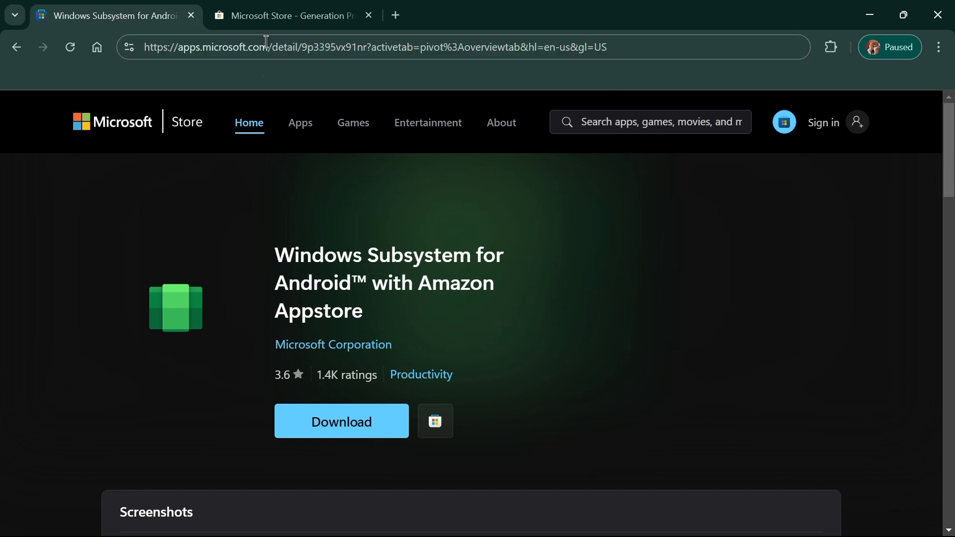
left_click(287, 15)
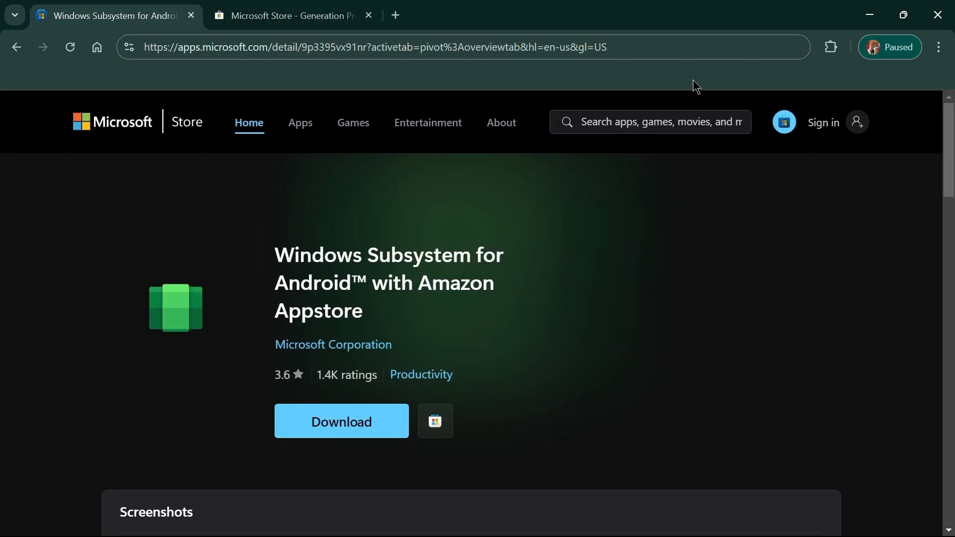
left_click(365, 47)
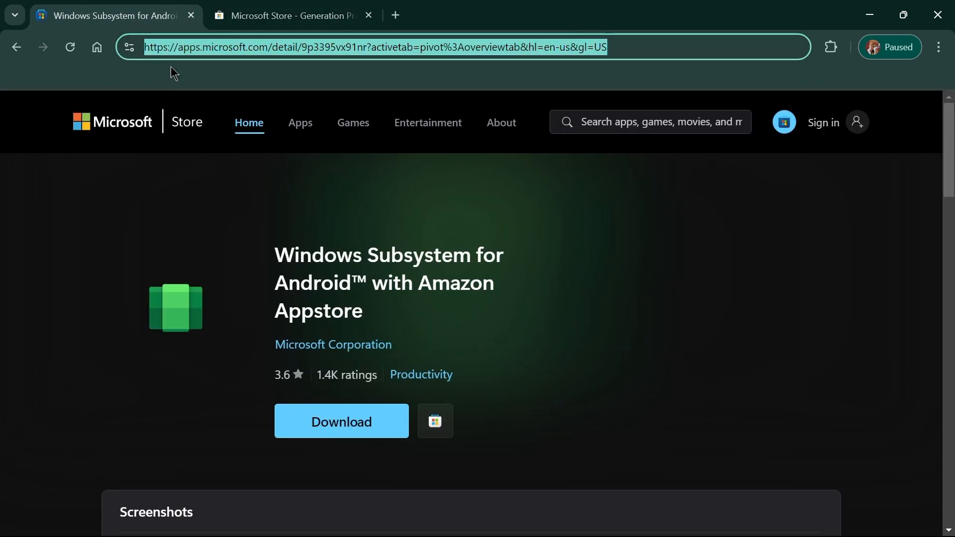
- Paste the Store URL into the rg-adguard generator and generate the download links
left_click(286, 15)
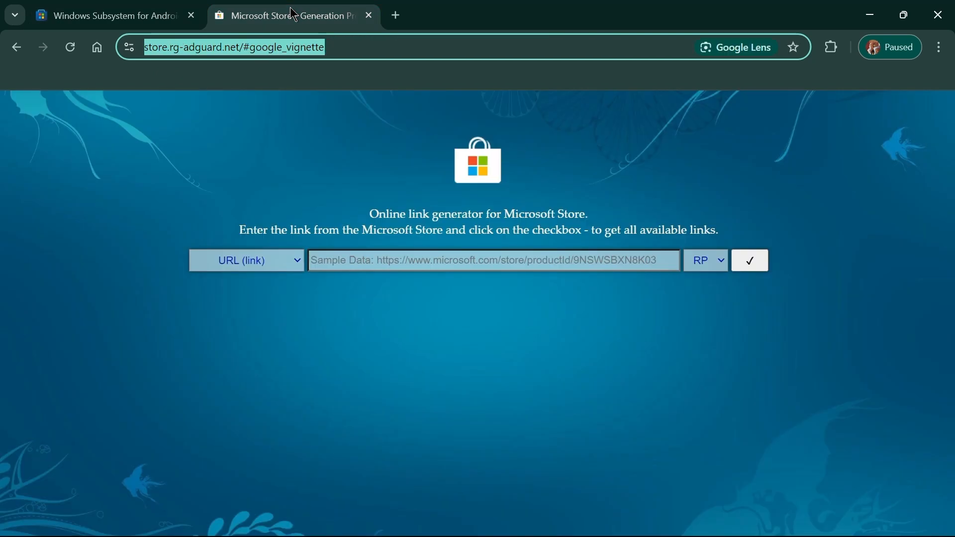
left_click(493, 260)
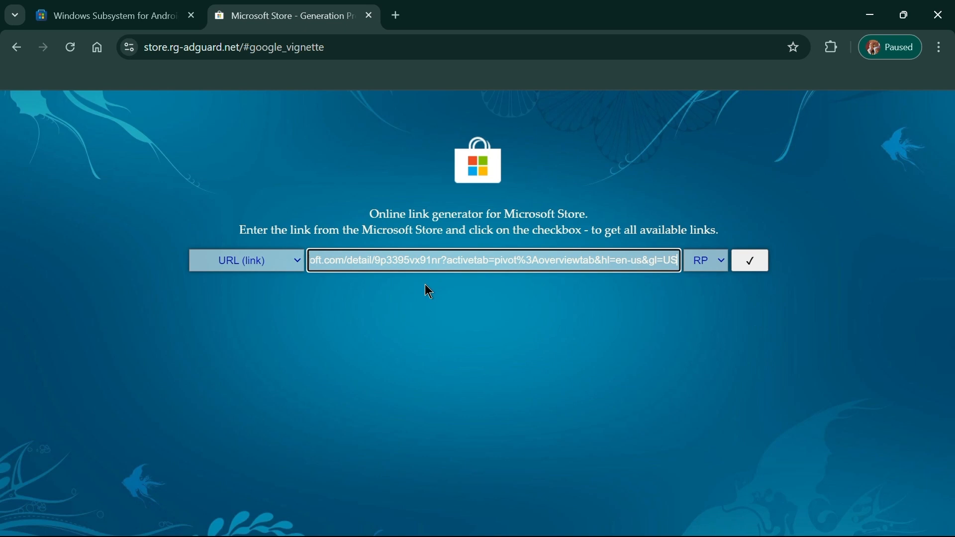
left_click(705, 259)
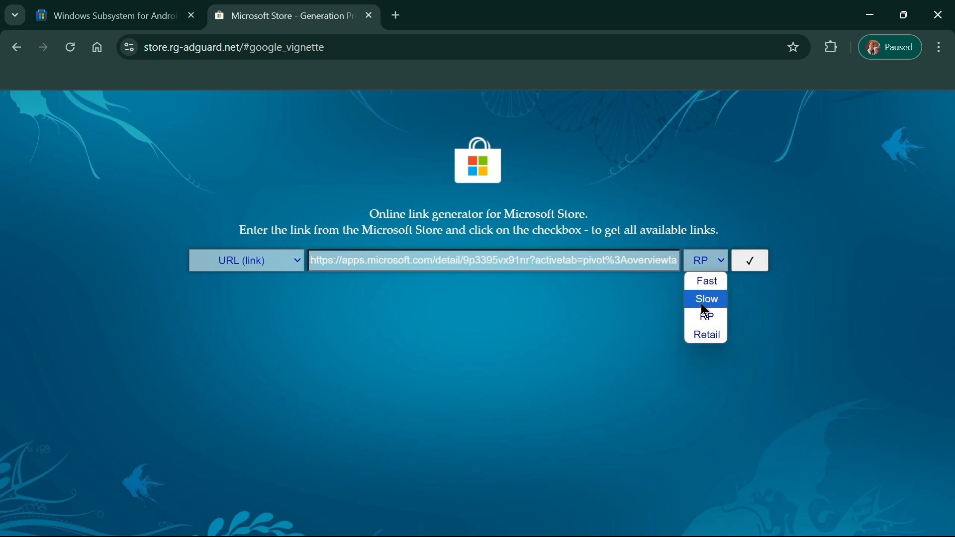
left_click(705, 299)
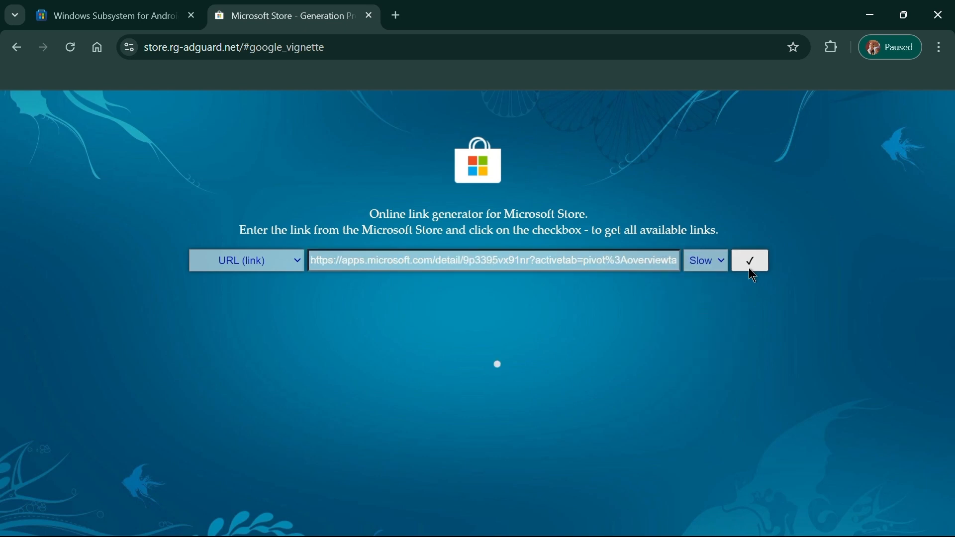
left_click(749, 259)
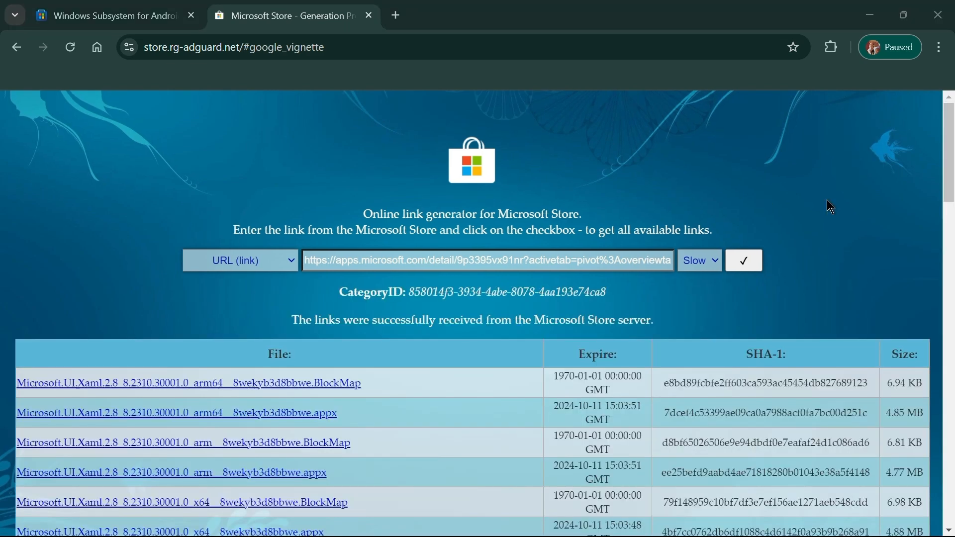
- Scroll the generated list to the newest UI Xaml, VCLibs and Windows Subsystem for Android packages
scroll("down", 3)
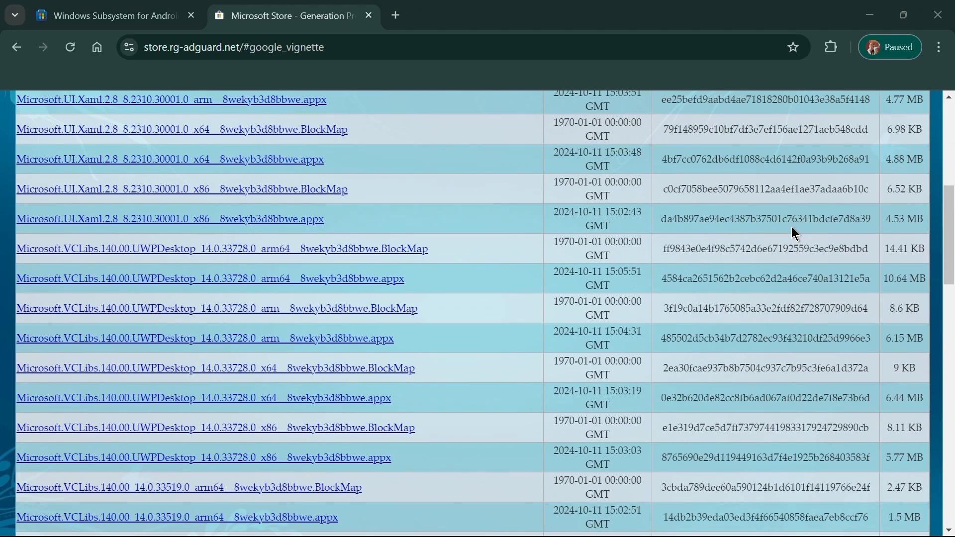
scroll("up", 3)
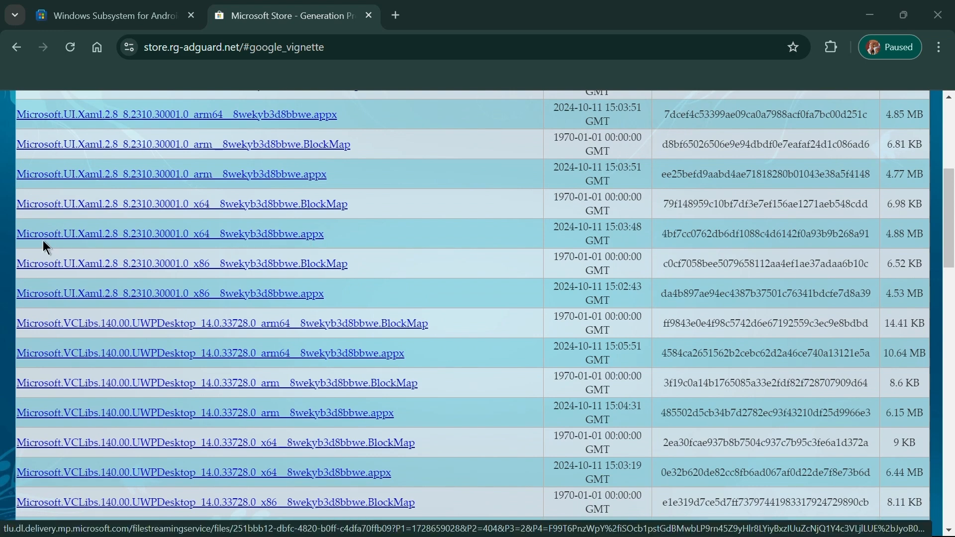
mouse_move(90, 243)
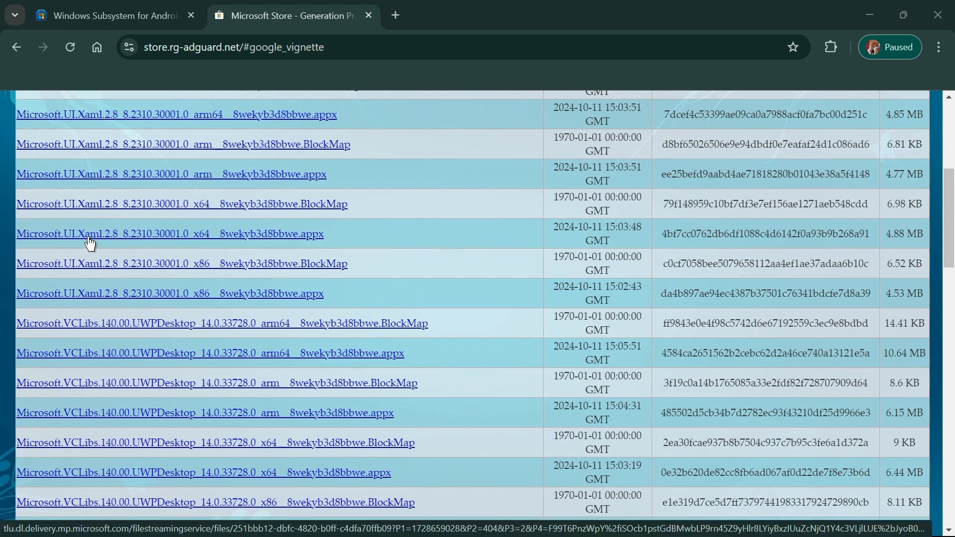
scroll("down", 3)
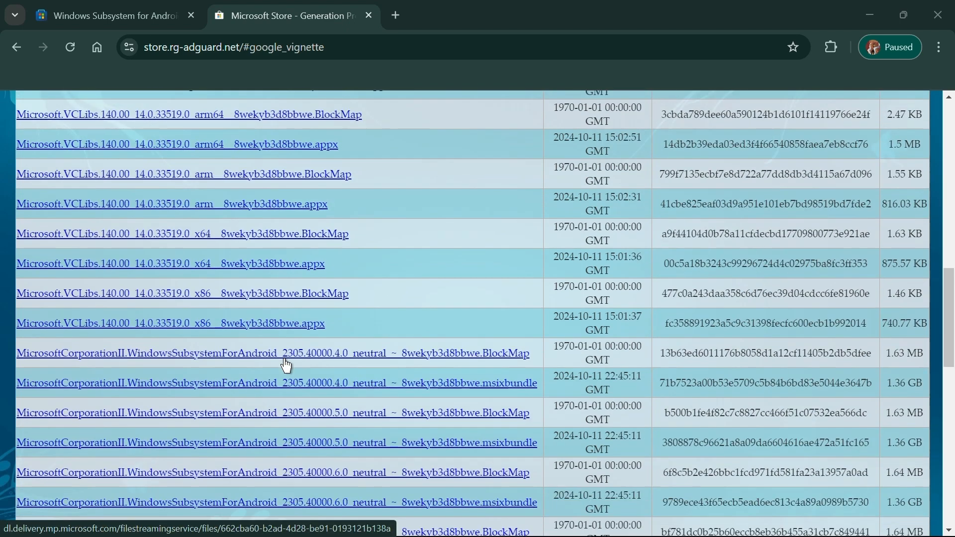
scroll("down", 3)
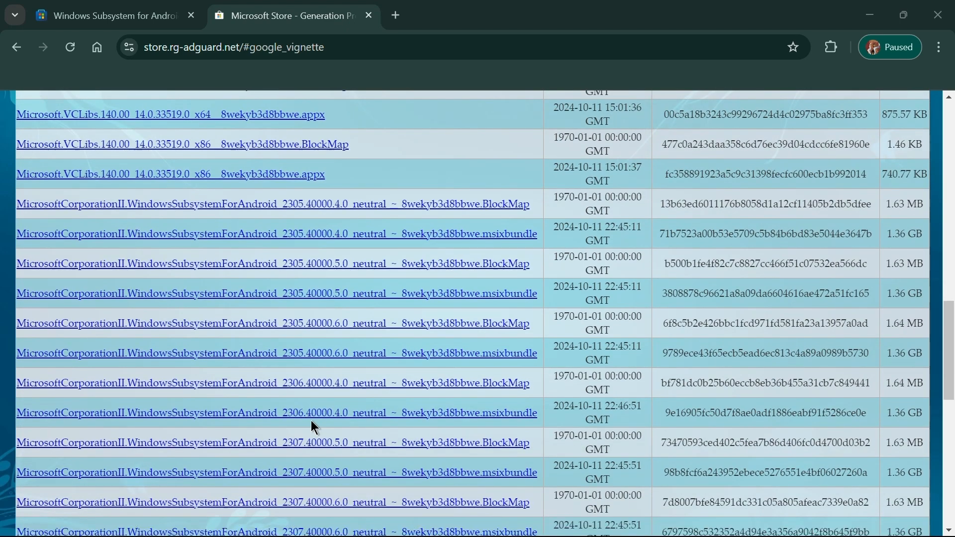
scroll("down", 3)
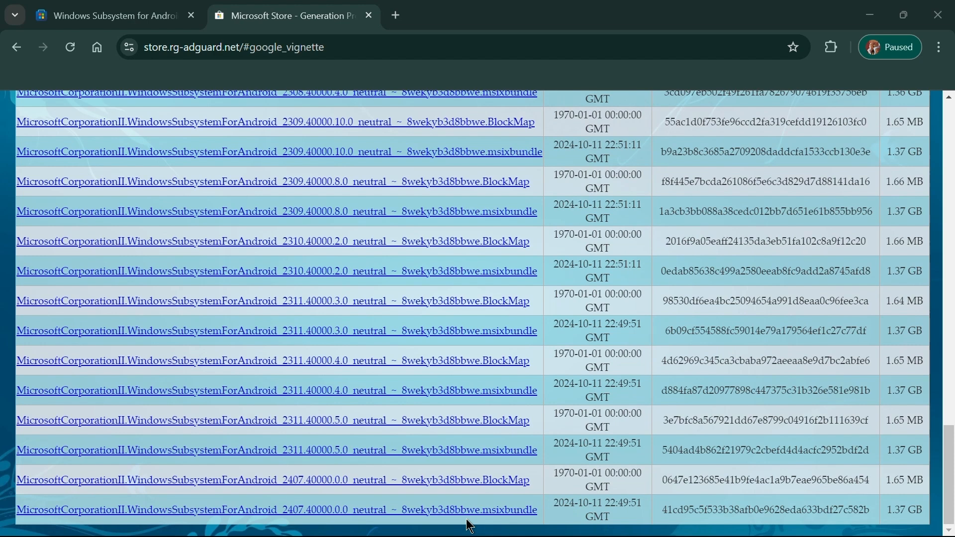
mouse_move(516, 520)
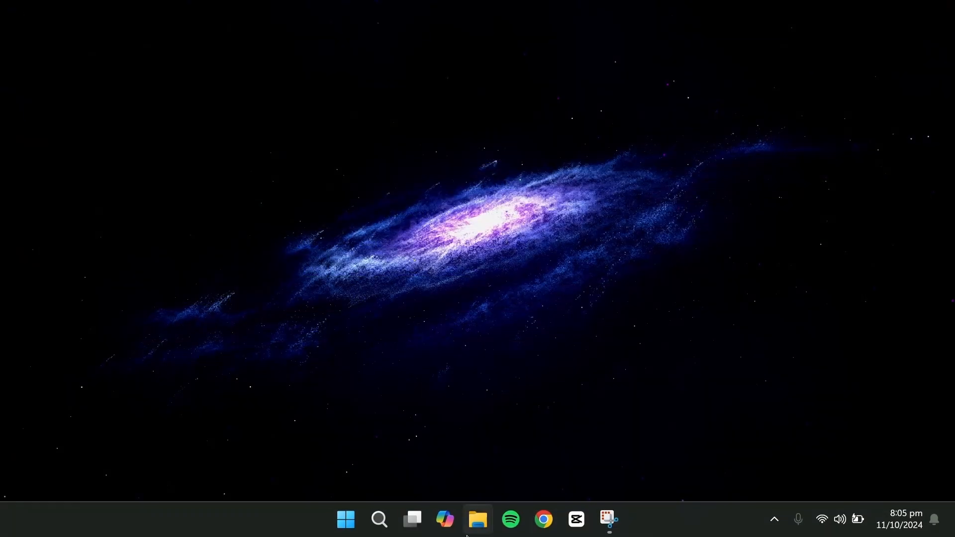
- Run the installer of the WindowsSubsystemForAndroid msixbundle from the Downloads folder
left_click(478, 519)
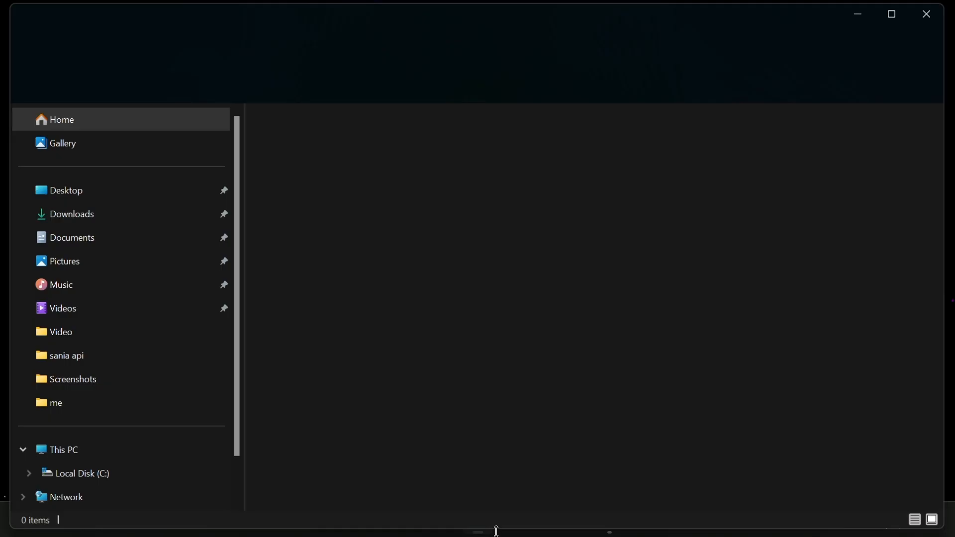
left_click(72, 214)
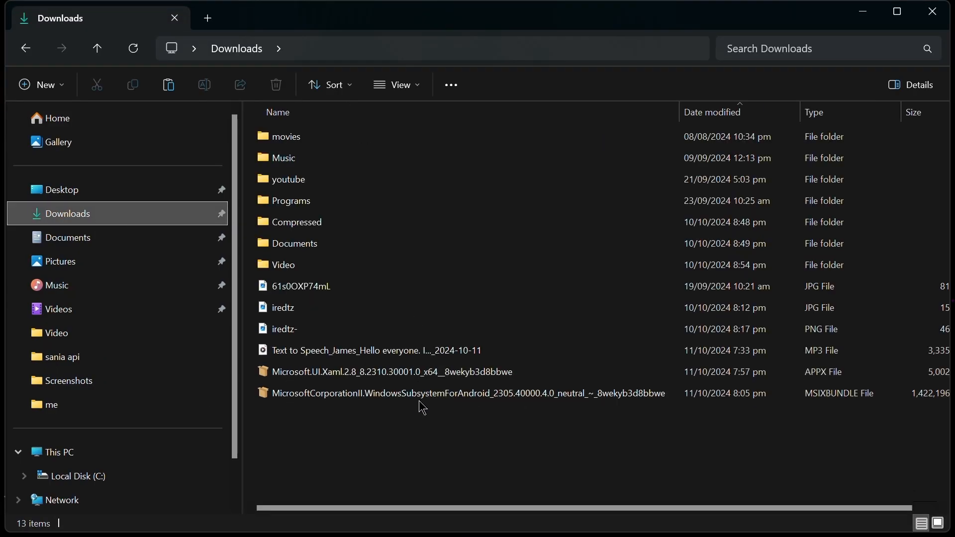
left_click(427, 393)
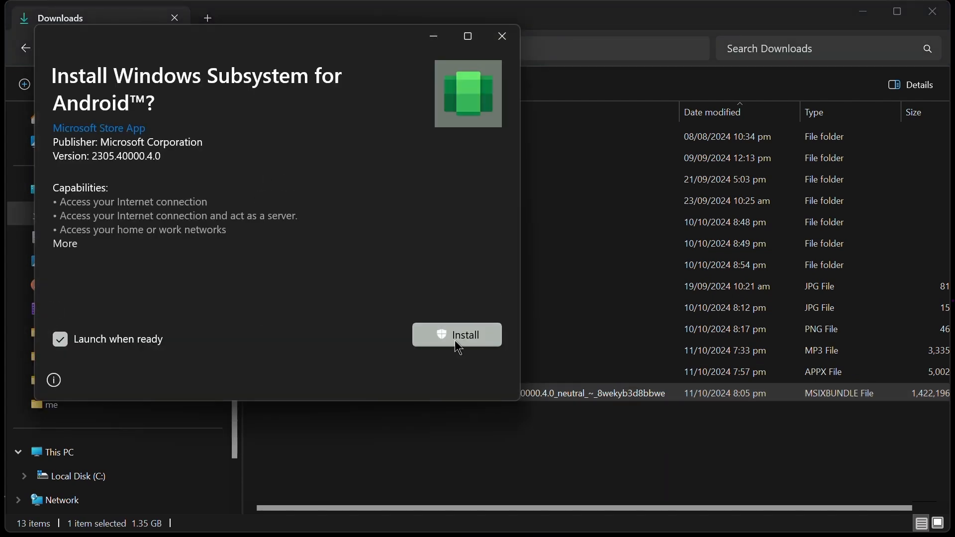
left_click(457, 334)
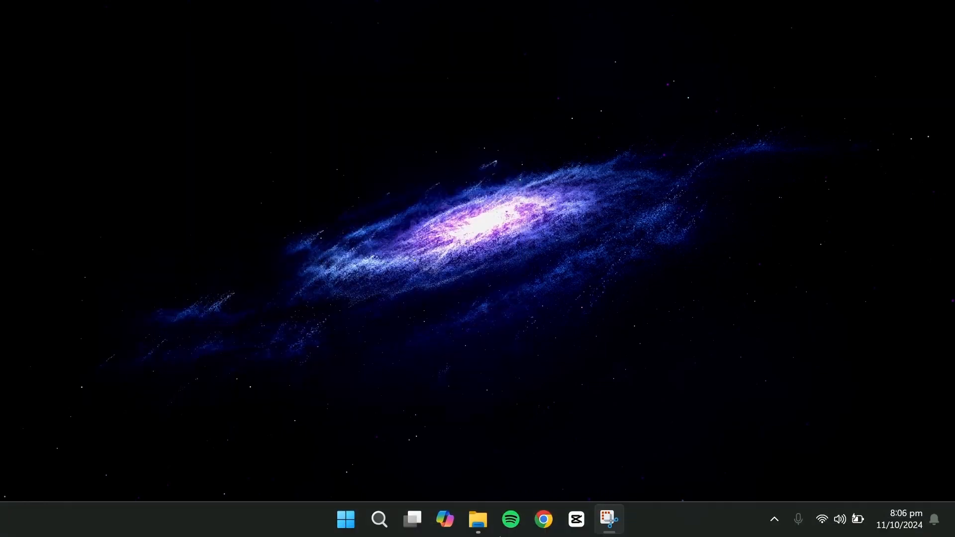
- Launch Windows PowerShell as administrator from Windows Search
left_click(379, 520)
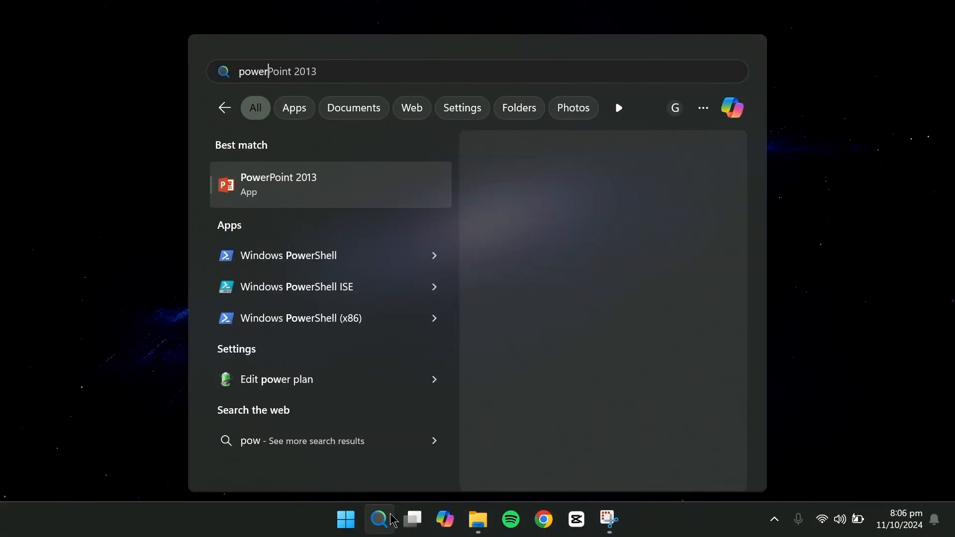
right_click(299, 185)
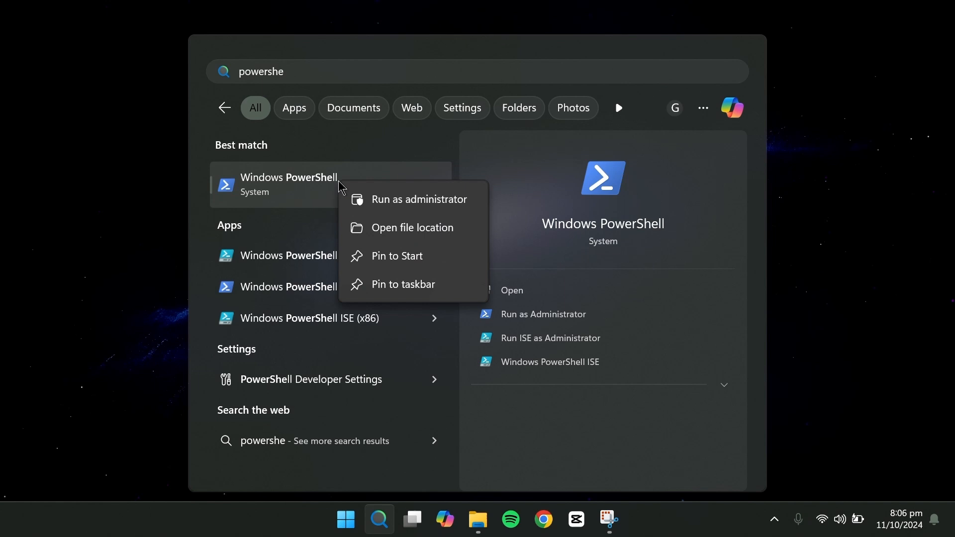
left_click(419, 199)
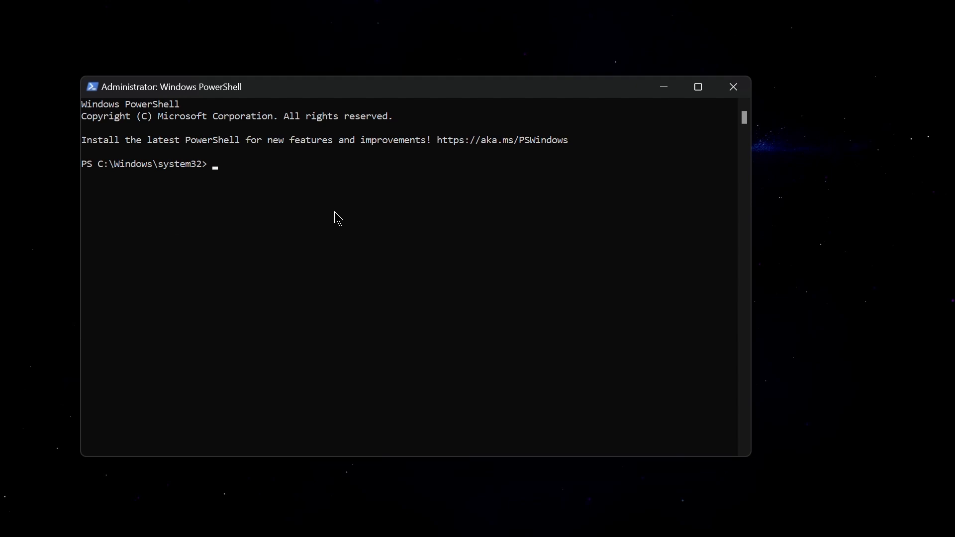
- Run Add-AppxPackage on the downloaded Microsoft.UI.Xaml.2.8 x64 .appx from Downloads
type("Add-")
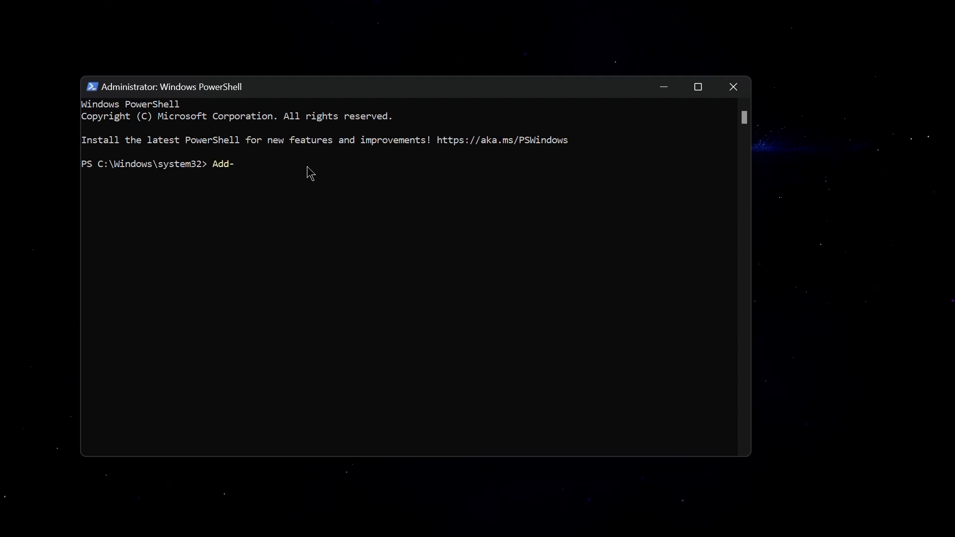
type("Appx")
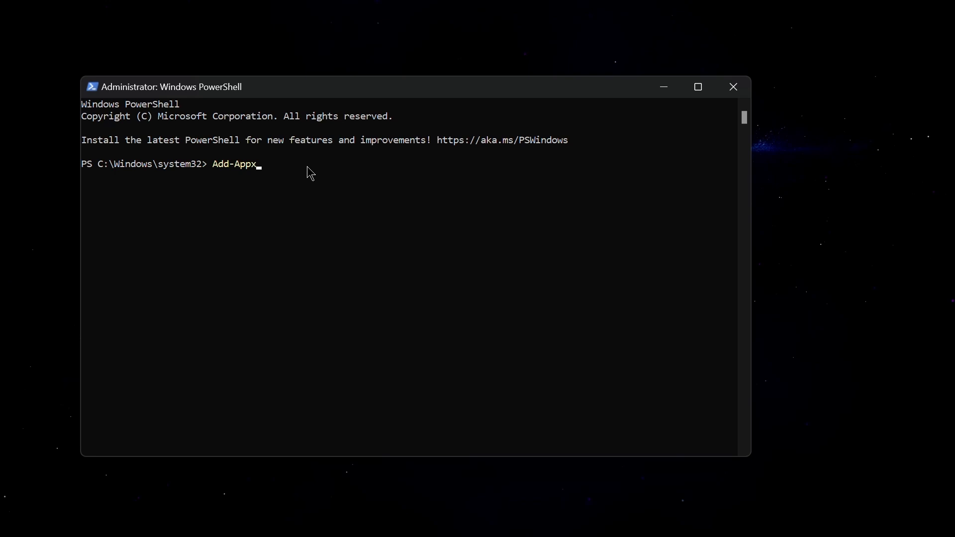
type("Package")
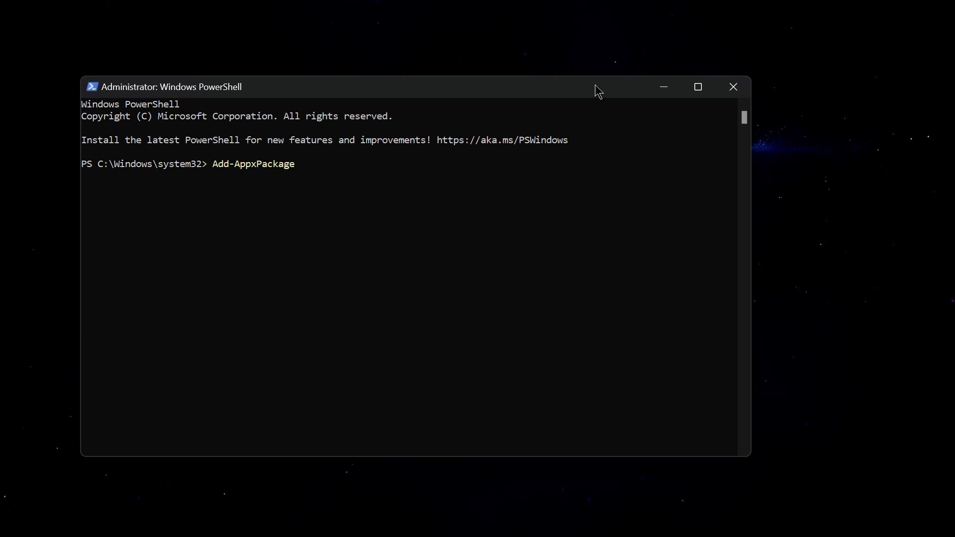
mouse_move(528, 75)
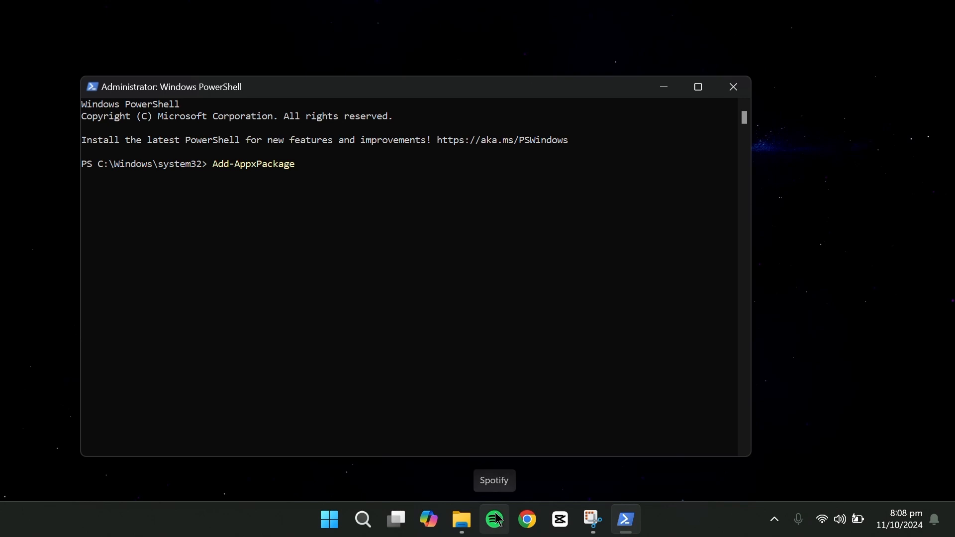
left_click(460, 520)
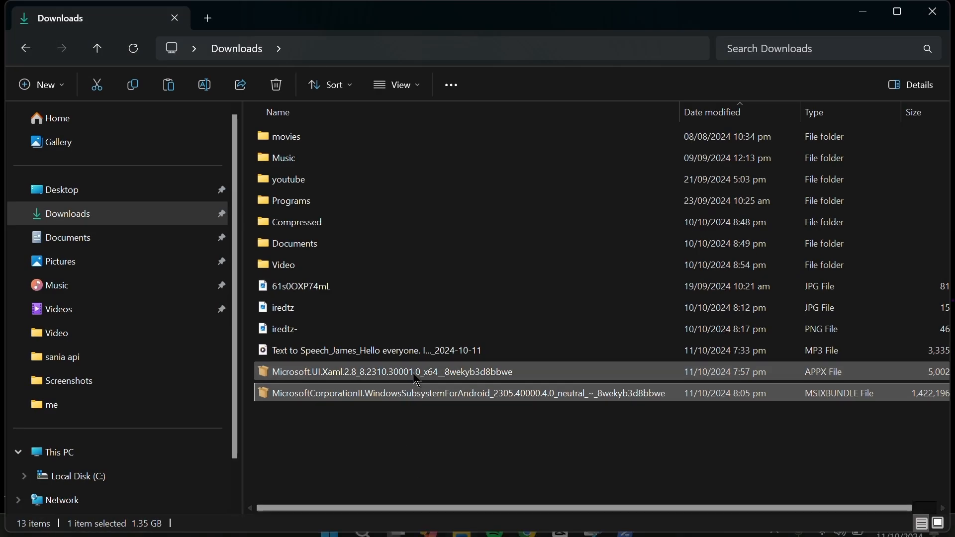
left_click(300, 286)
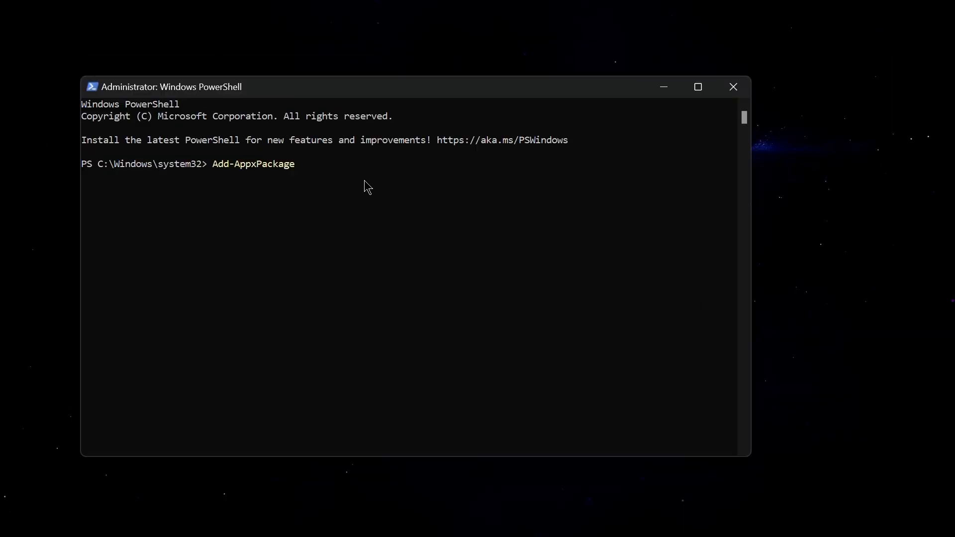
type("\"C:\\Users\\RAMAY\\Downloads\\Microsoft.UI.Xaml.2.8_8.2310.30001.0_x64__8wekyb3d8bbwe.Appx\"")
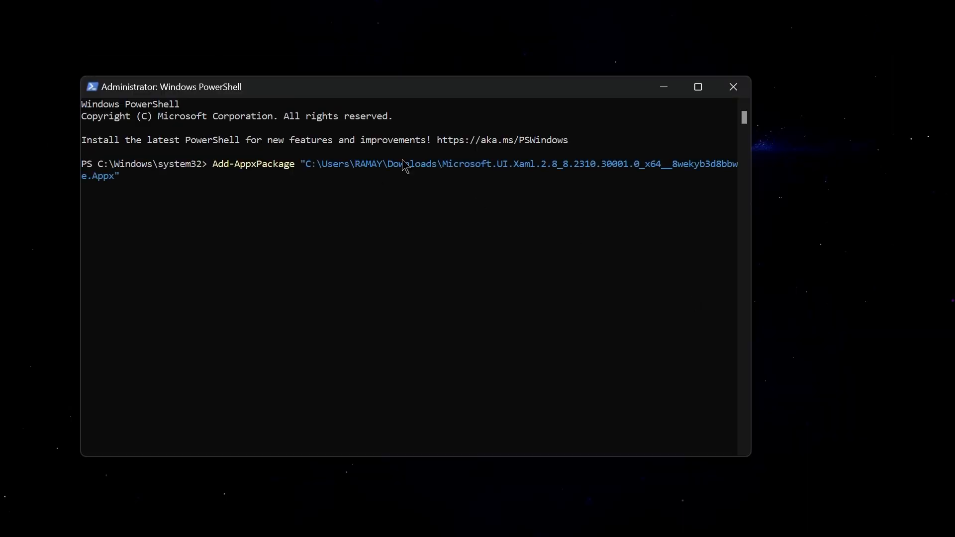
key("Return")
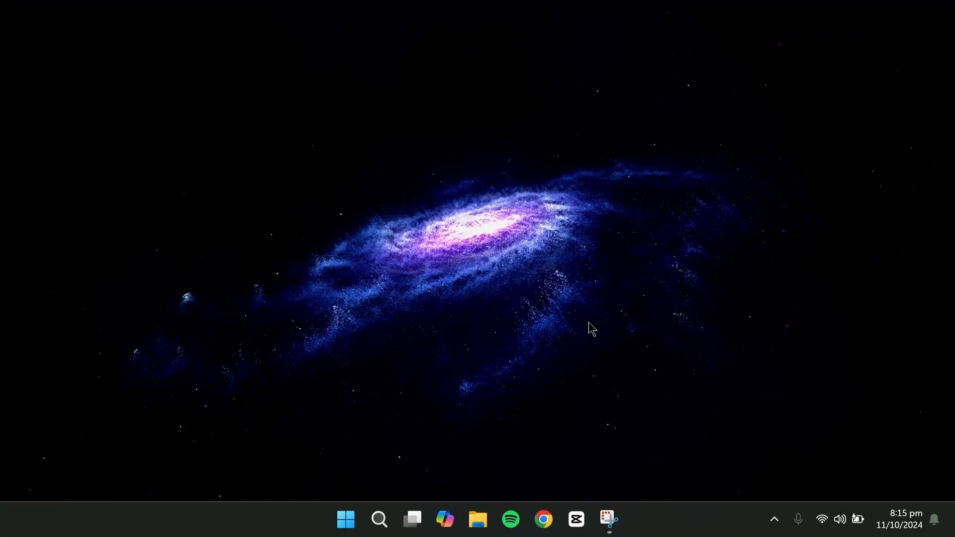
- Get updates in the Microsoft Store Library so Windows Subsystem for Android starts downloading
left_click(379, 520)
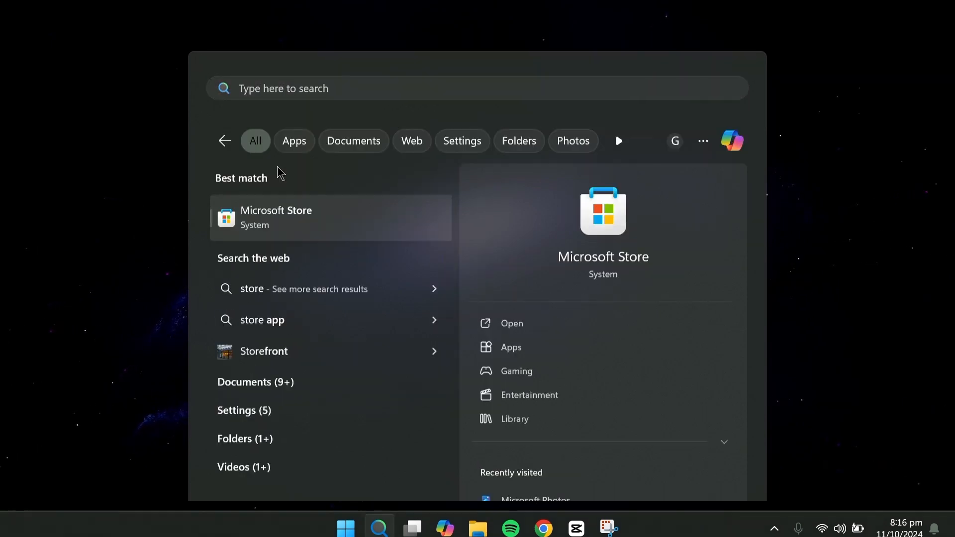
left_click(514, 419)
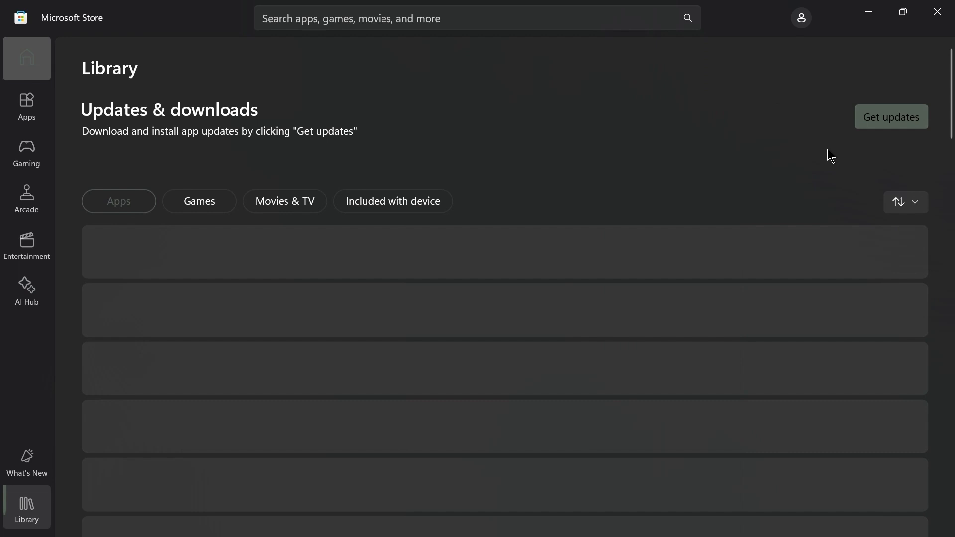
left_click(889, 117)
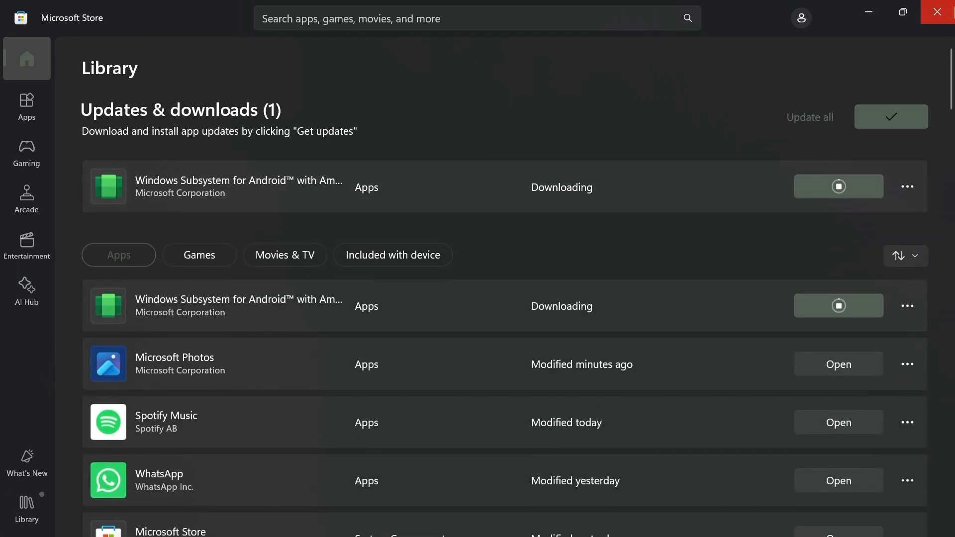
left_click(941, 12)
type("sub")
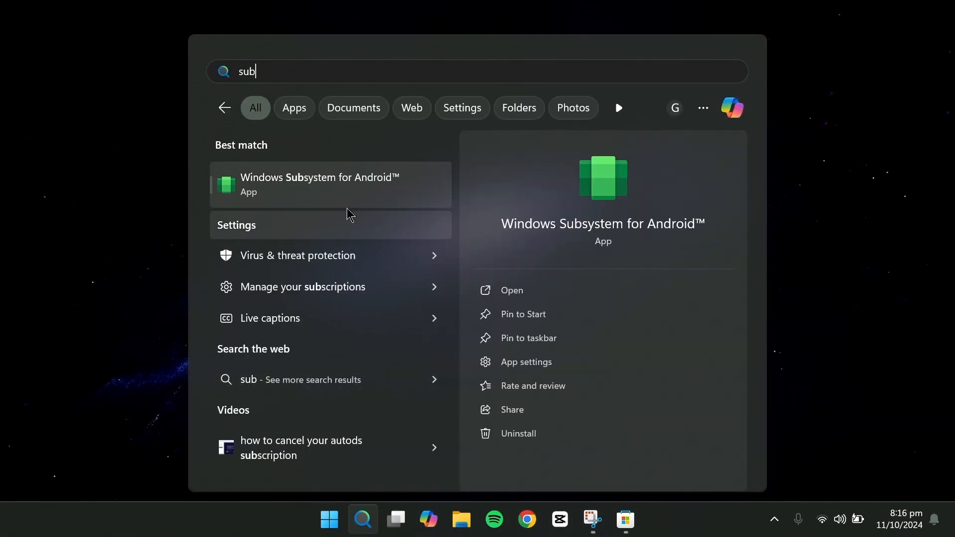
- Launch Windows Subsystem for Android to its System settings page
left_click(511, 290)
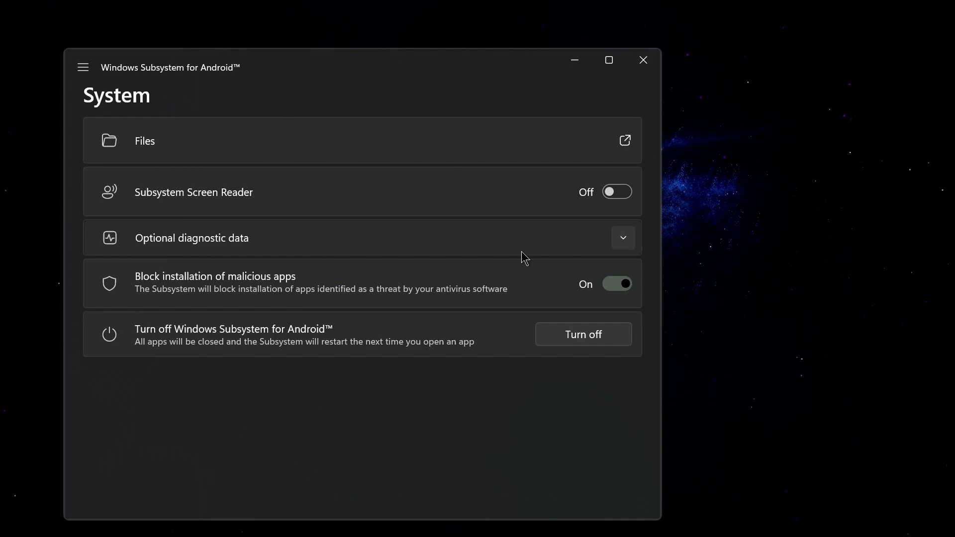
mouse_move(281, 411)
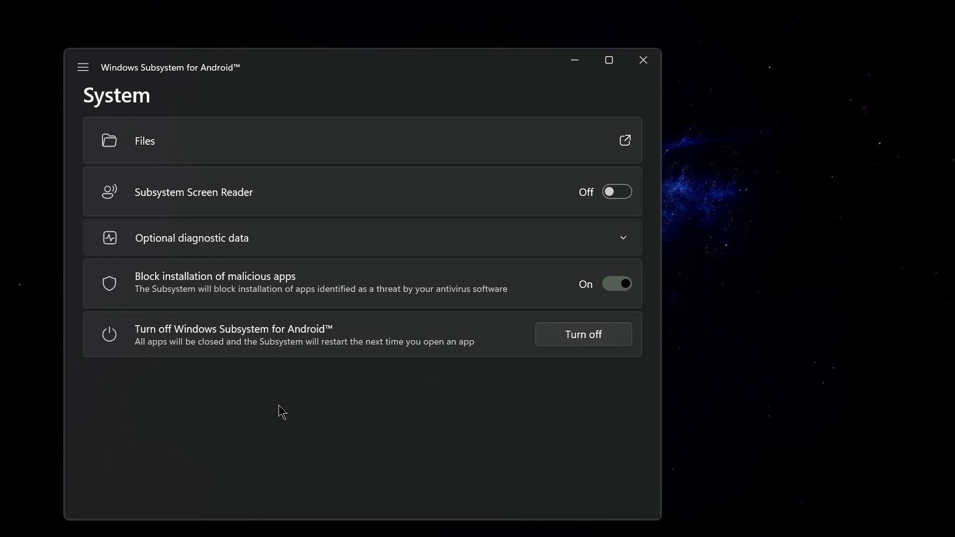